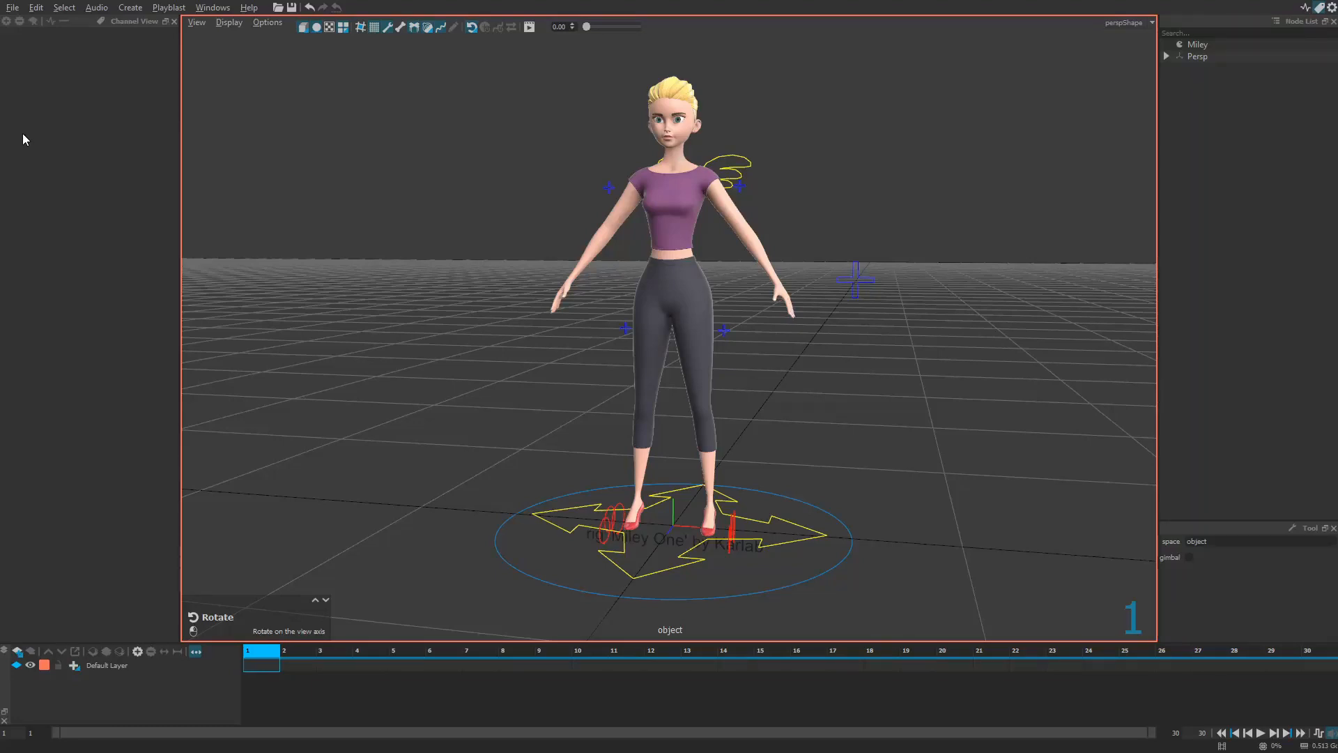
mouse_move(9, 174)
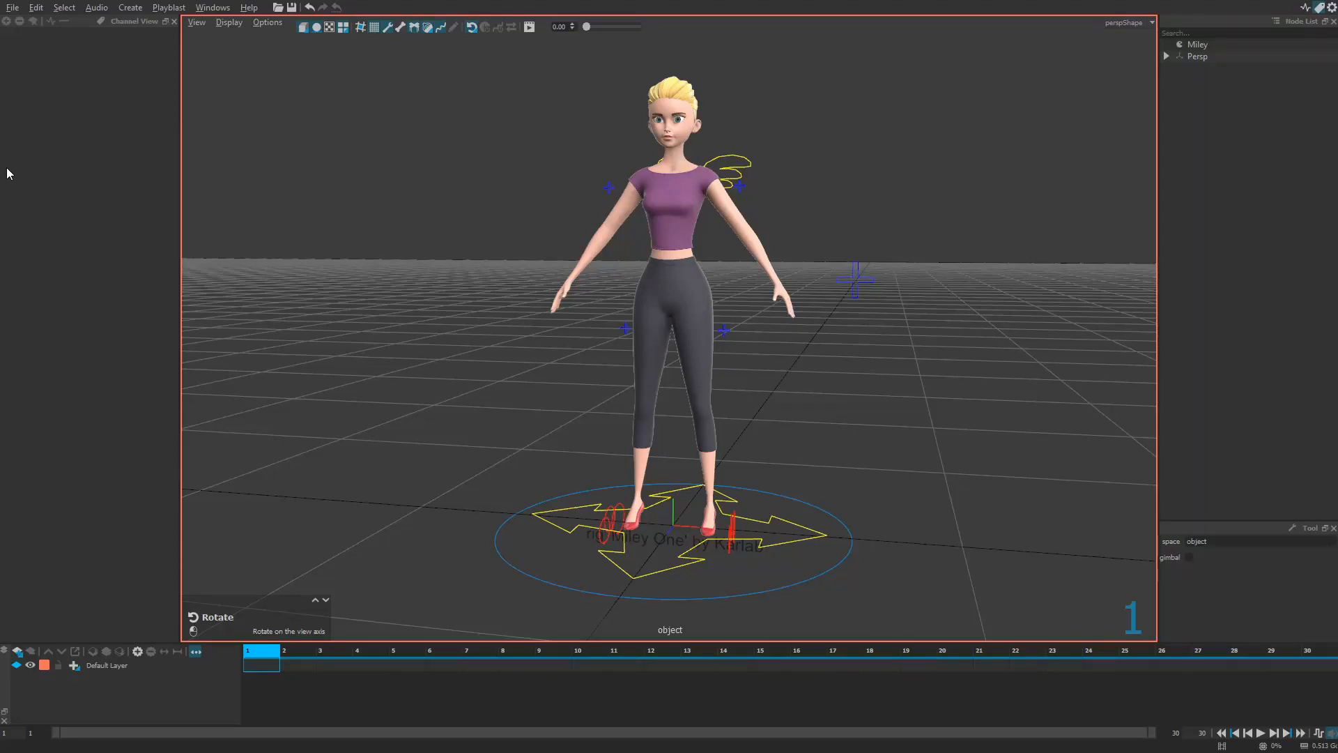
mouse_move(191, 317)
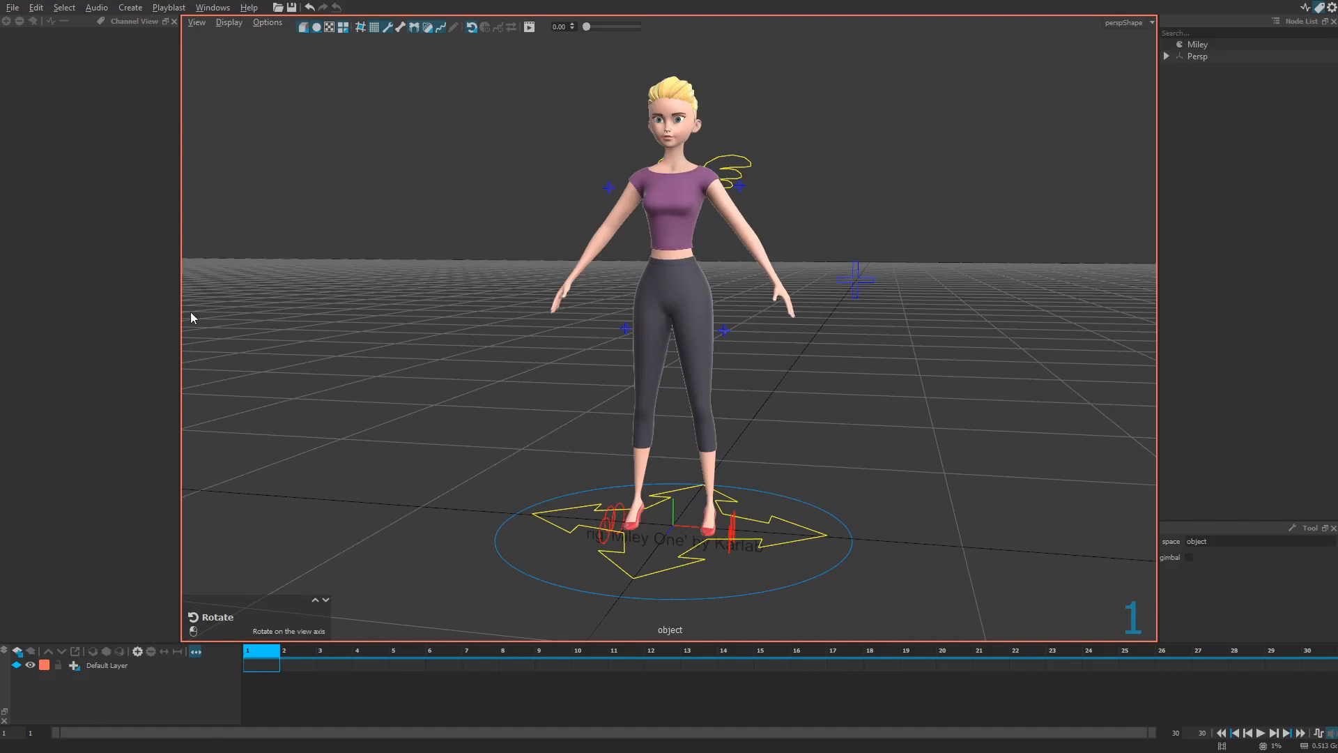
mouse_move(100, 254)
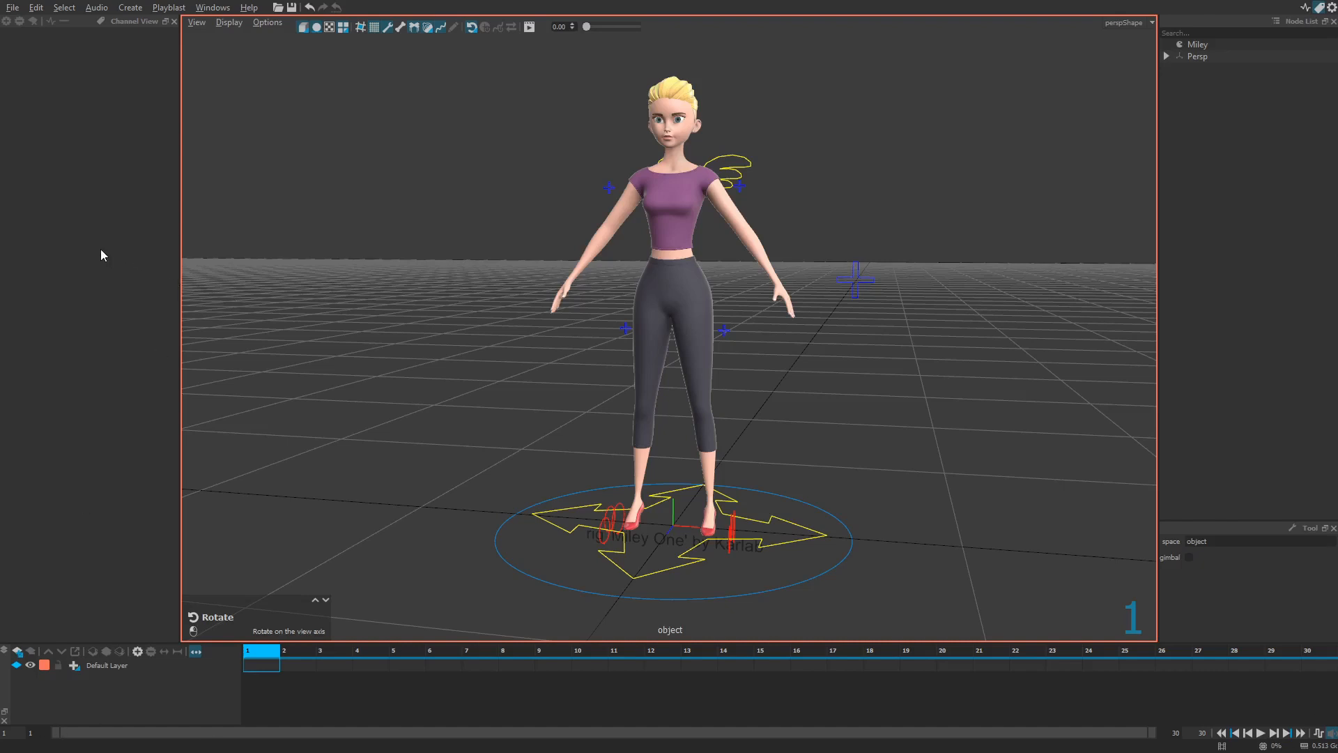
mouse_move(49, 306)
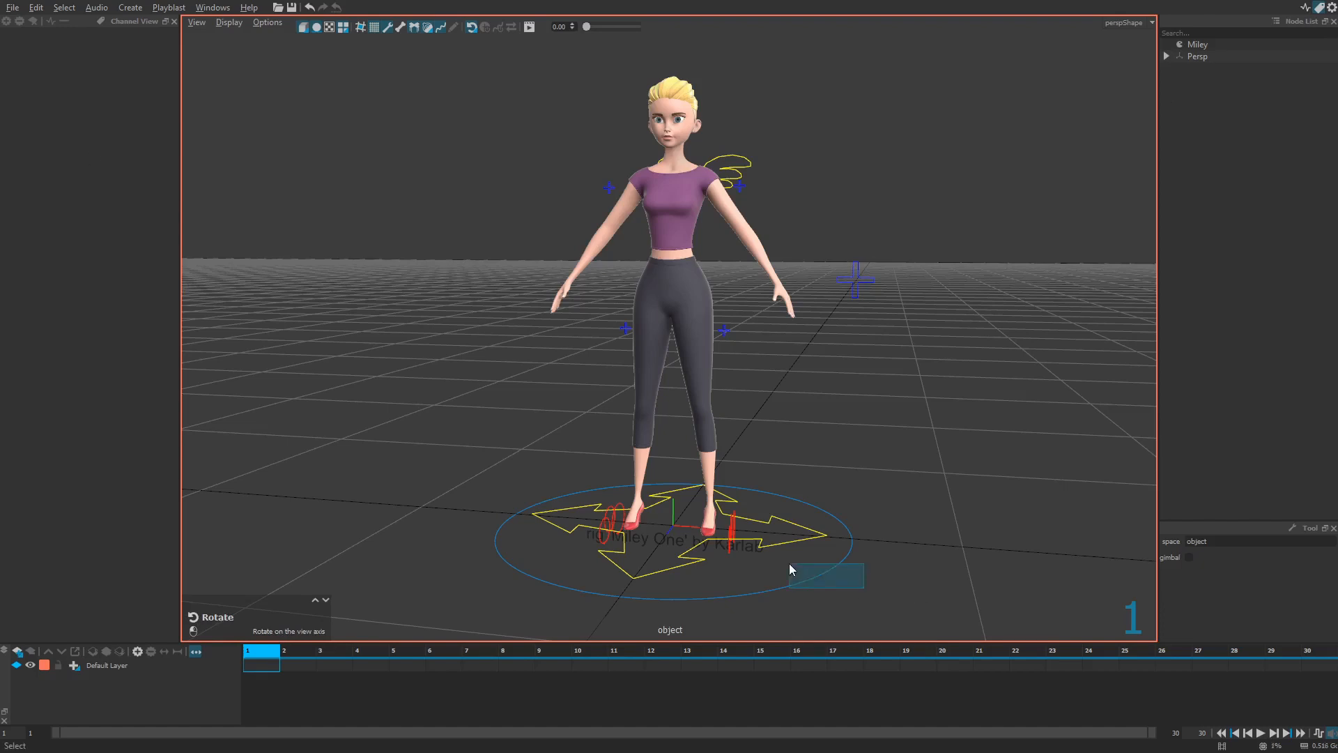
Step: Select the Miley rig's Main root control to list its transform and visibility channels
left_click(670, 529)
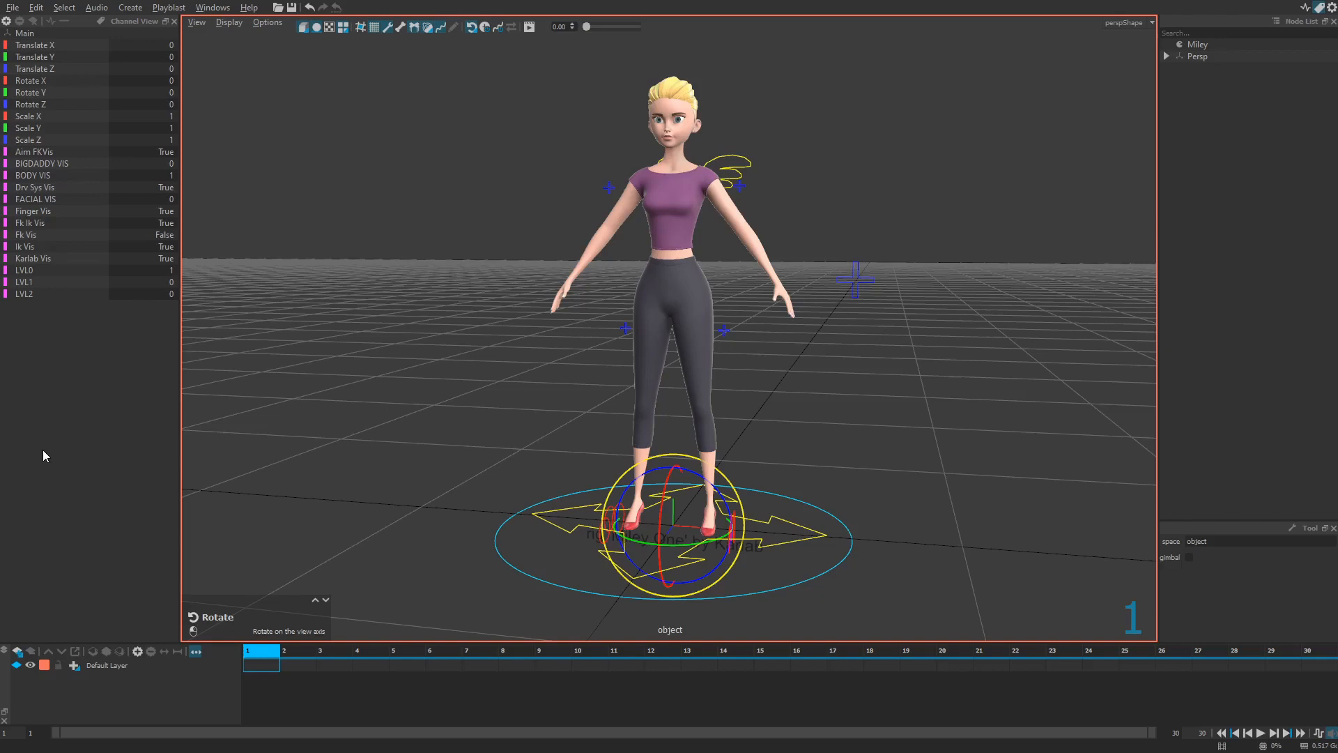
mouse_move(1314, 193)
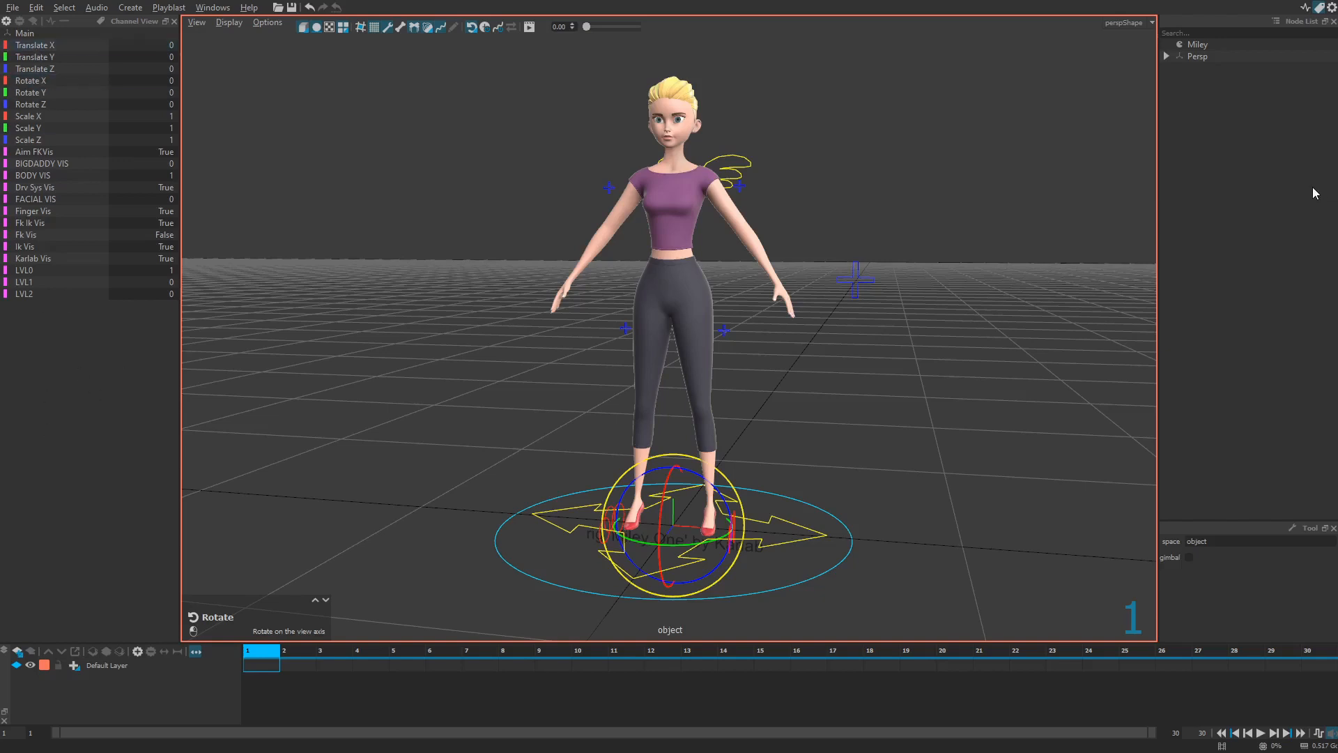
left_click(1237, 33)
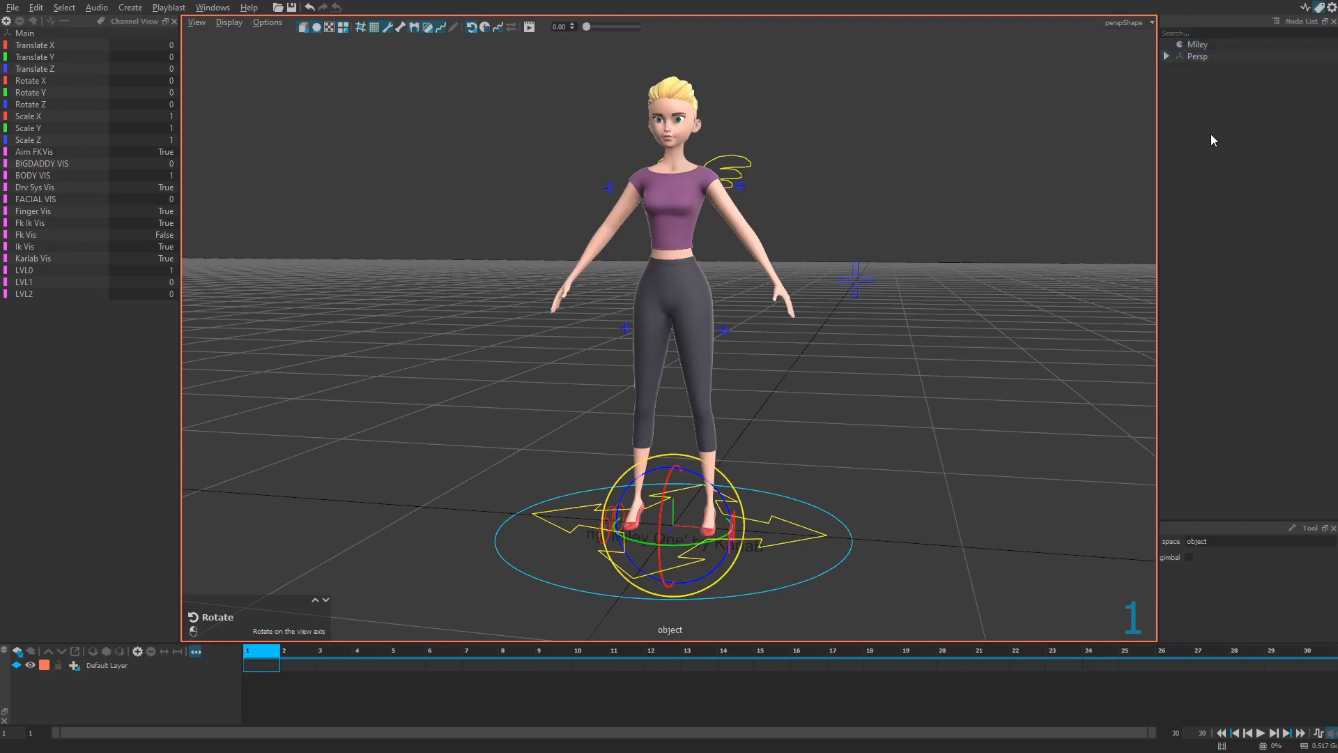
mouse_move(1233, 597)
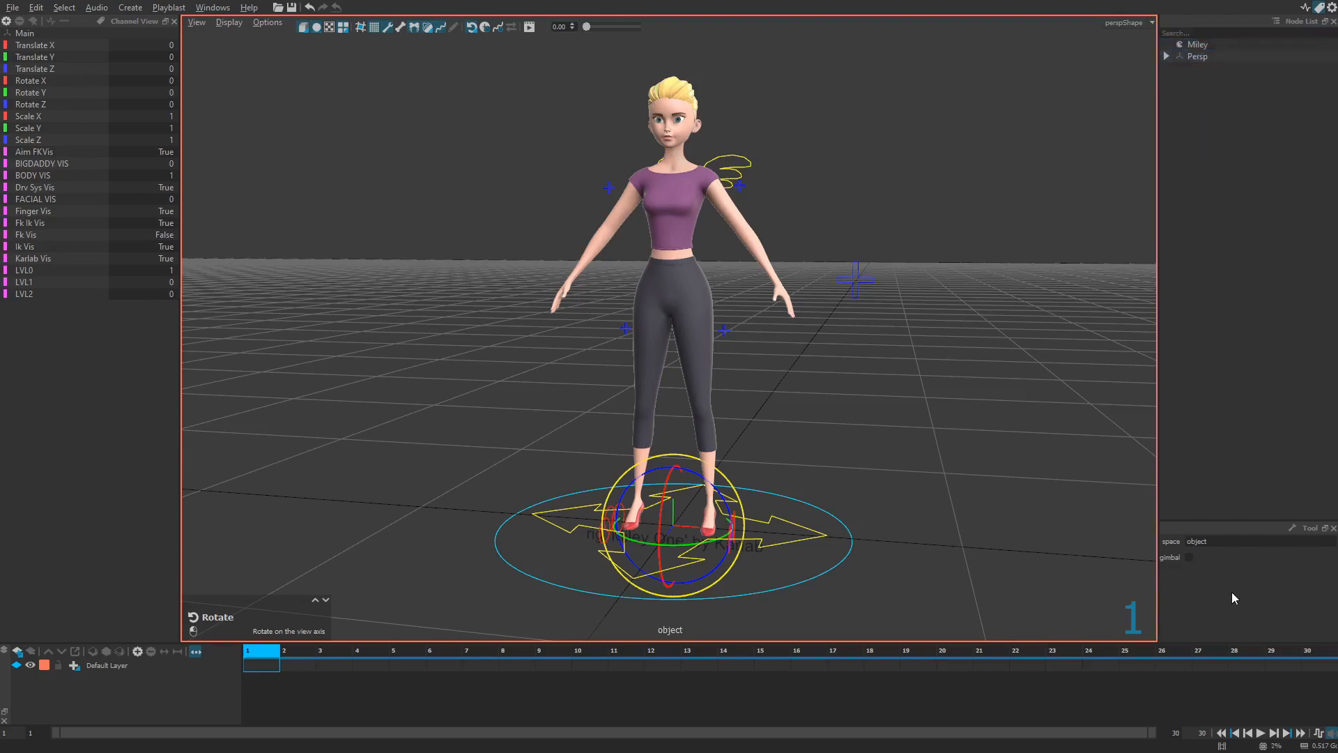
mouse_move(1198, 589)
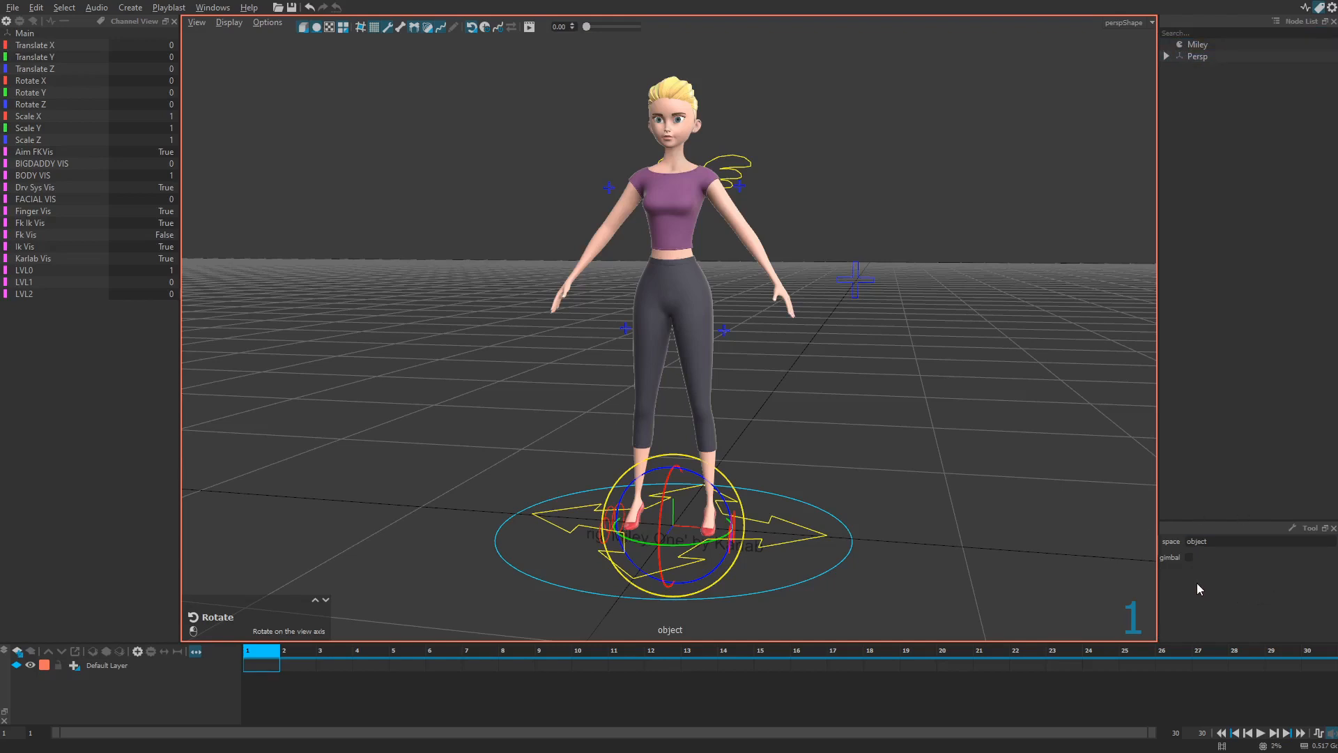
mouse_move(1191, 583)
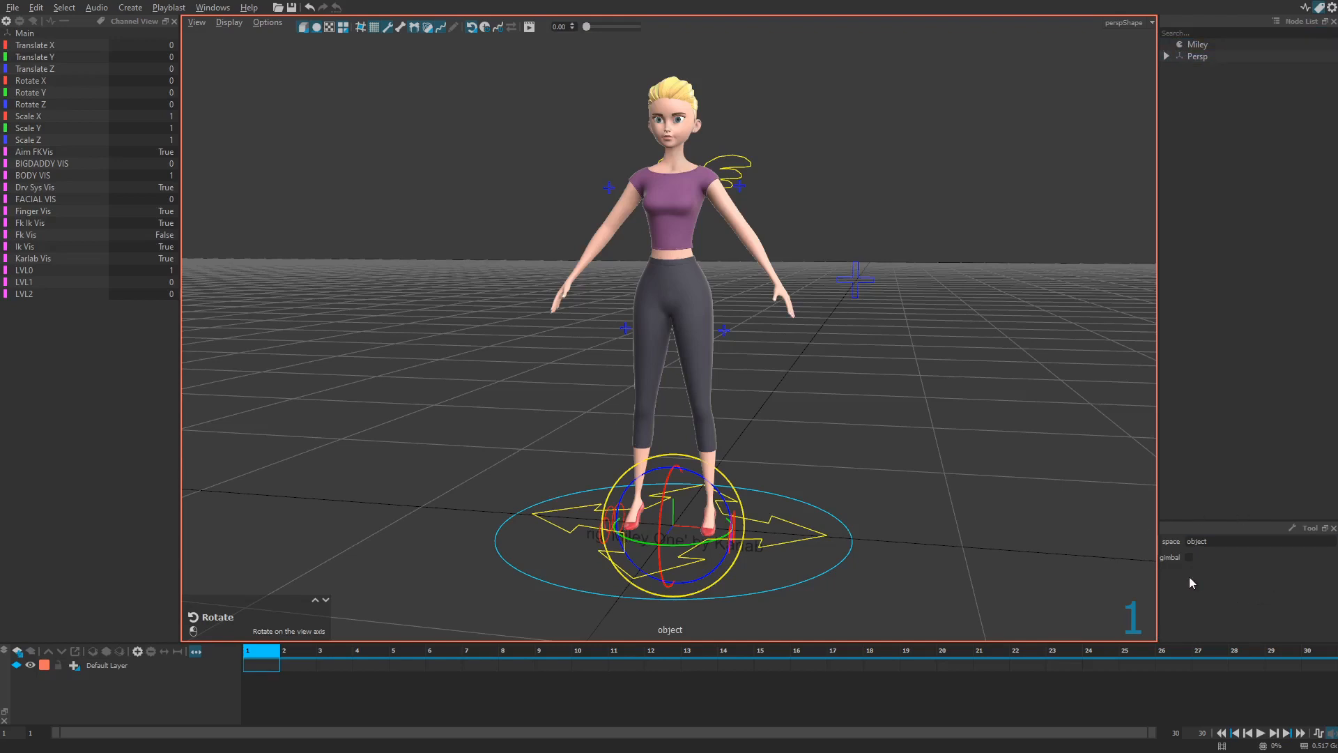
mouse_move(181, 676)
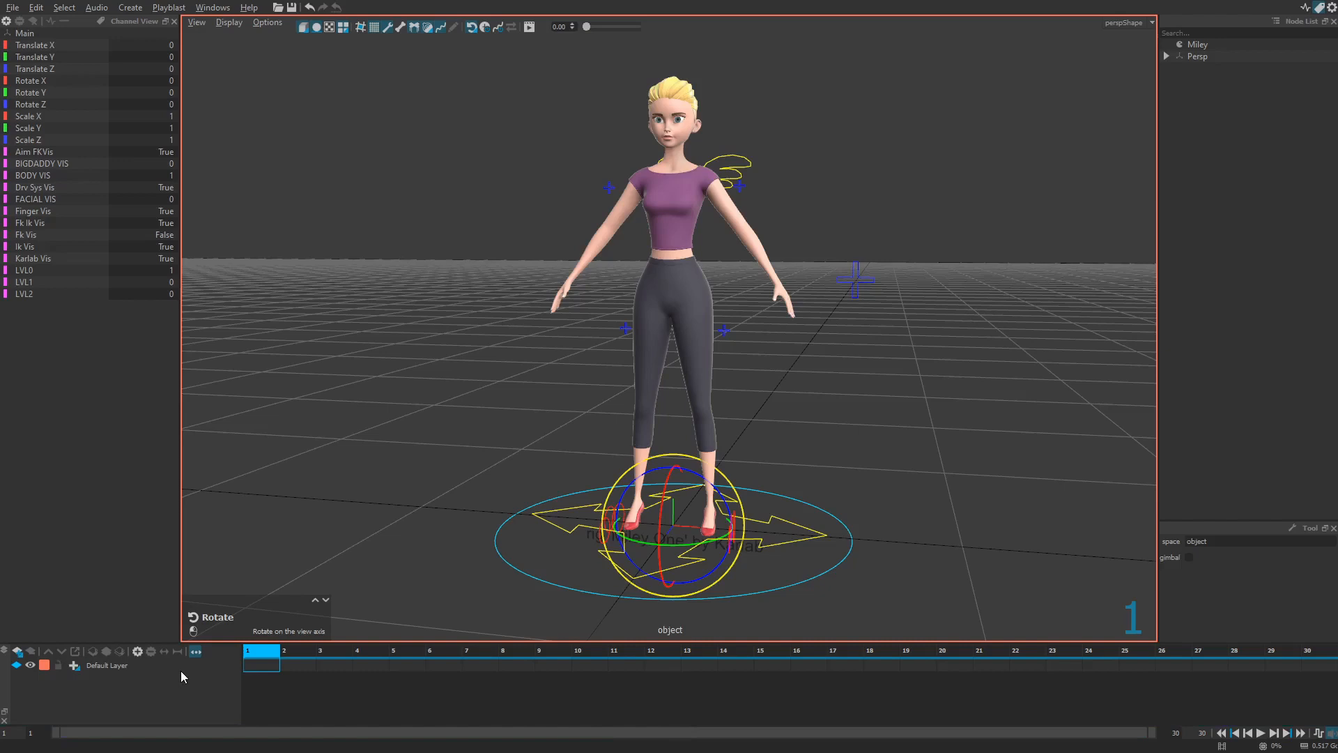
mouse_move(921, 699)
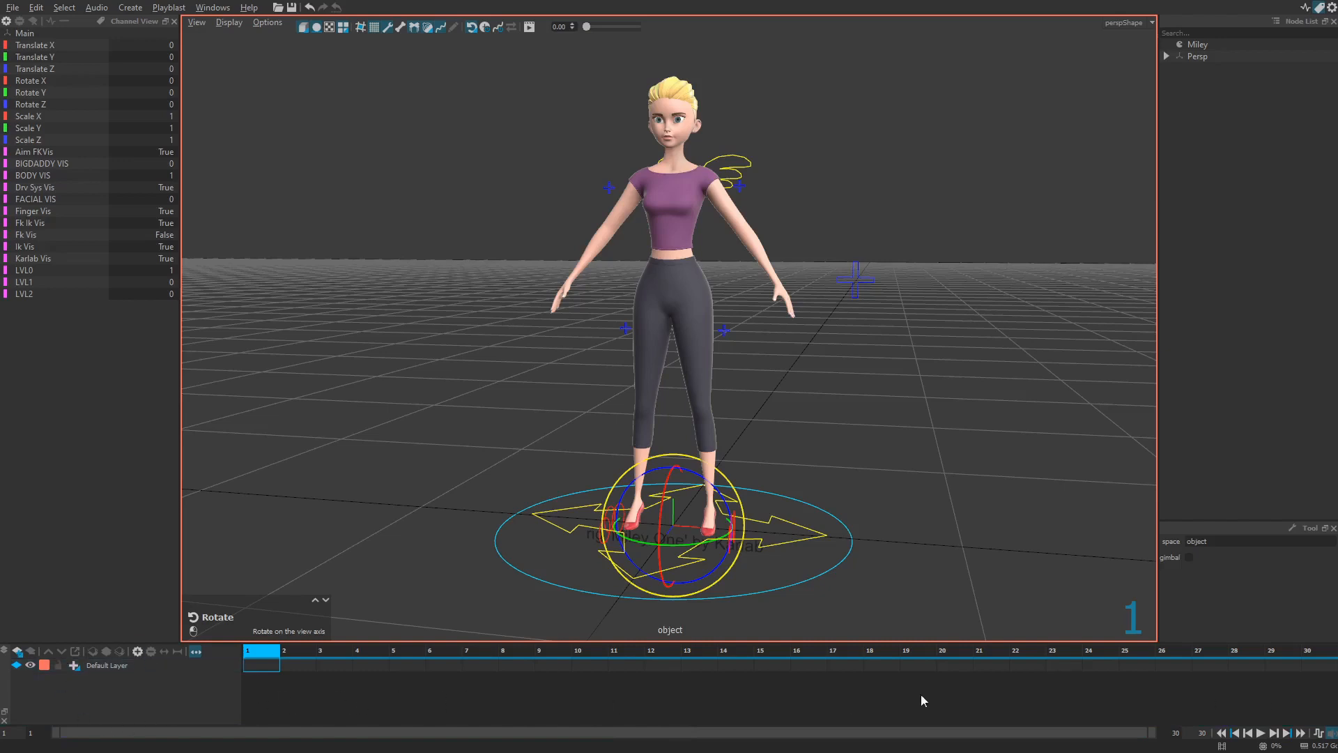
mouse_move(811, 710)
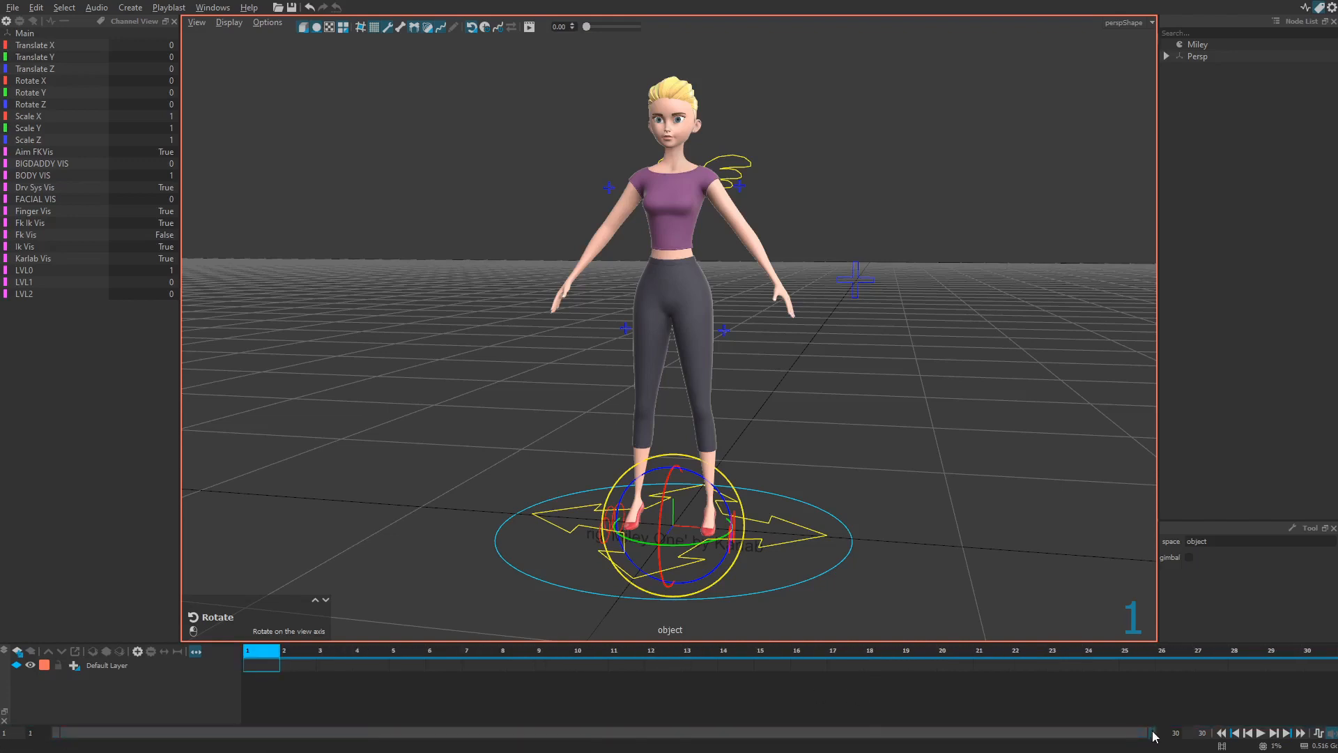
mouse_move(1032, 699)
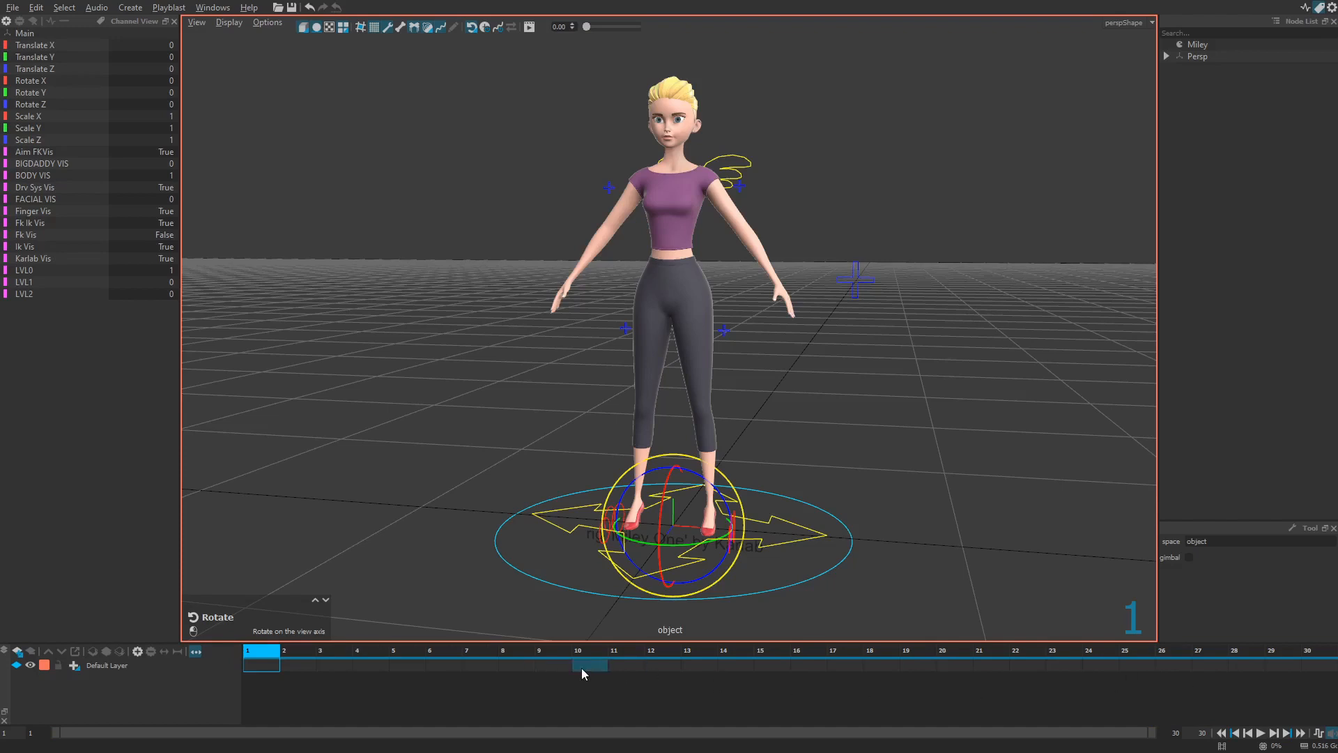
mouse_move(268, 184)
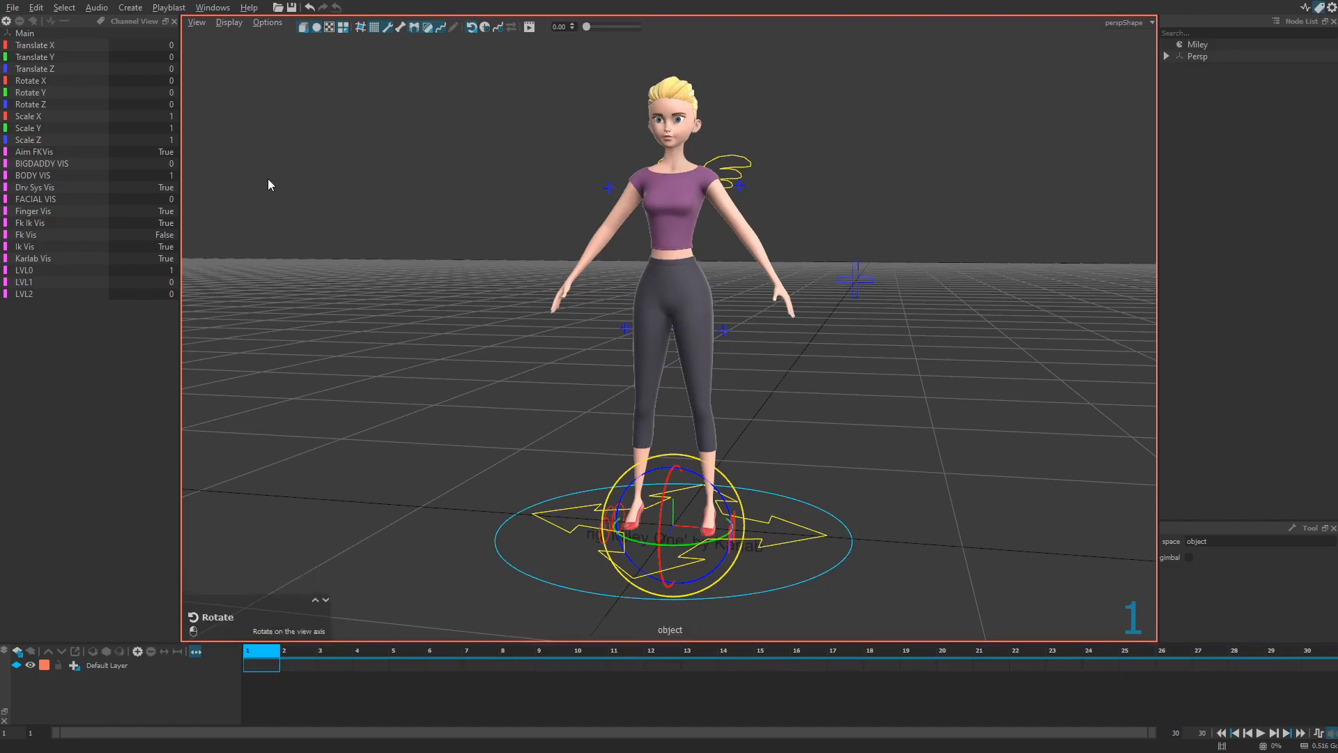
Step: Add the Curve Editor, then open the Script window and Shortcuts Manager
left_click(212, 7)
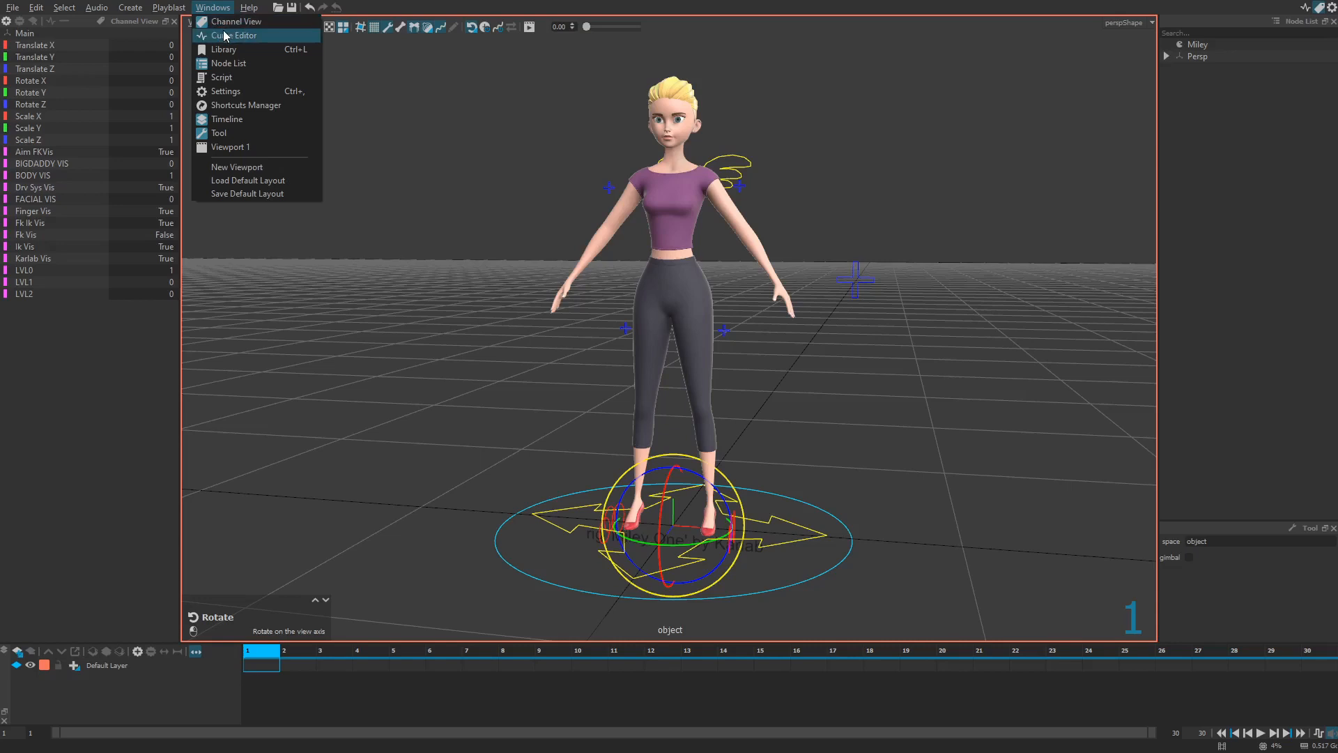
mouse_move(229, 49)
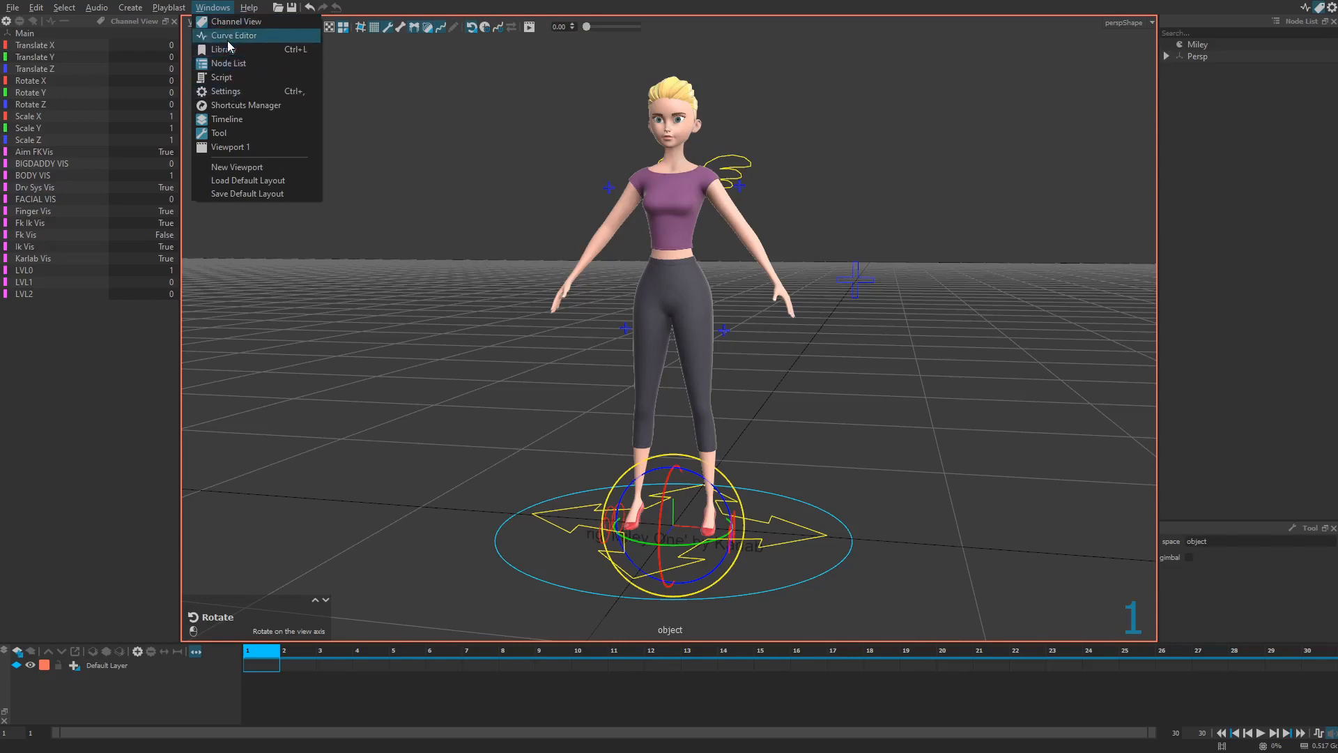
left_click(233, 35)
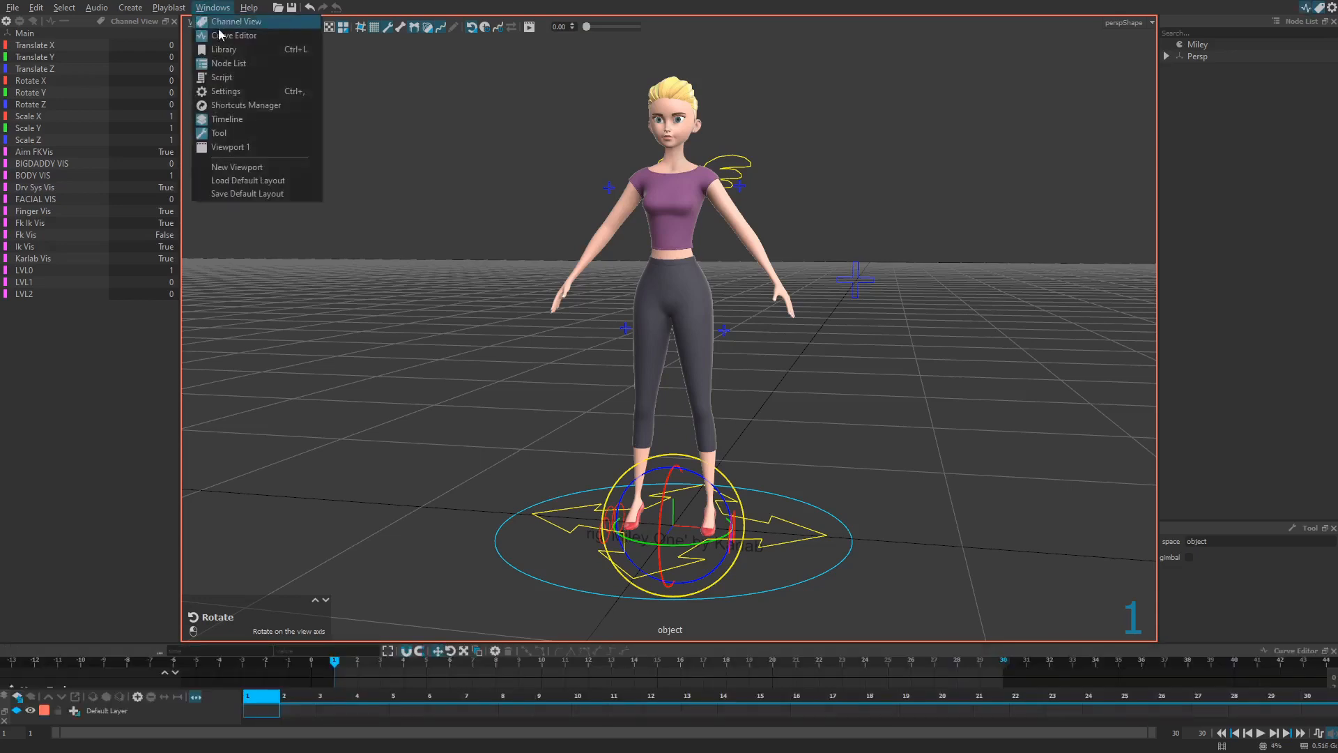
left_click(225, 49)
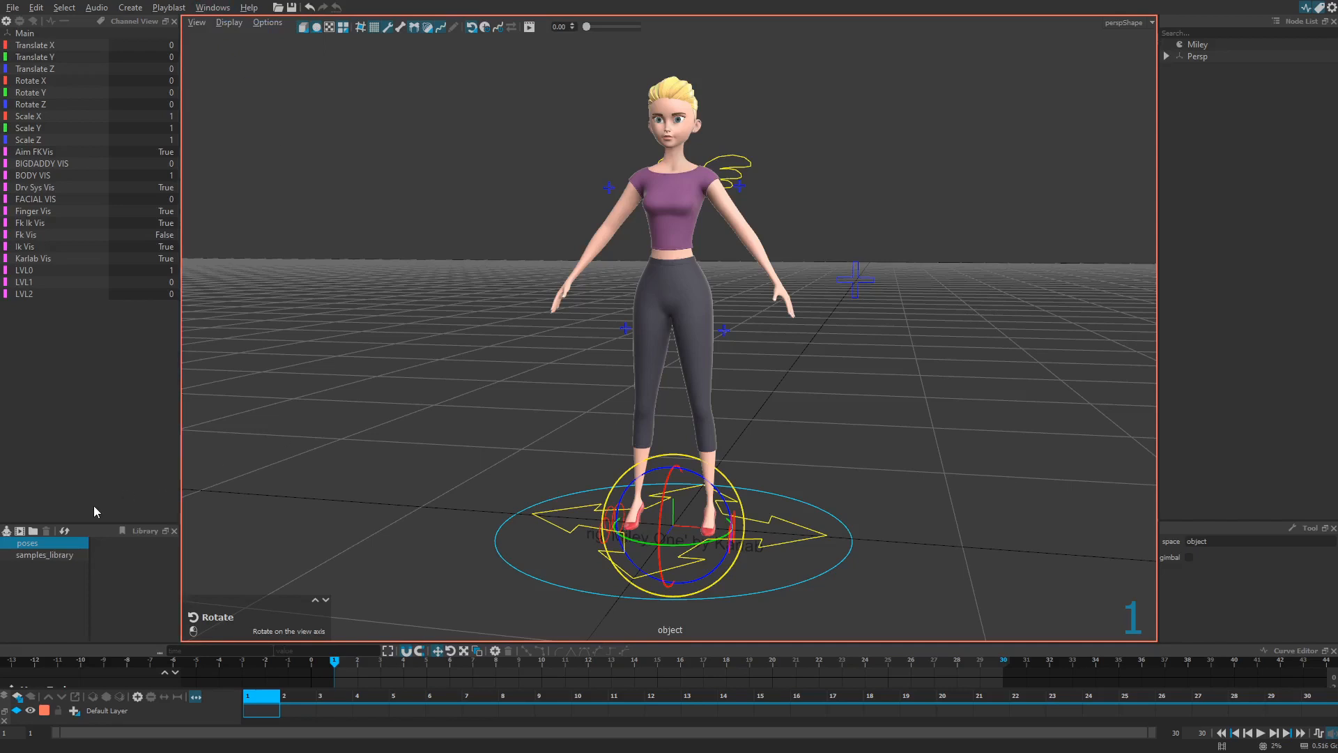
left_click(212, 7)
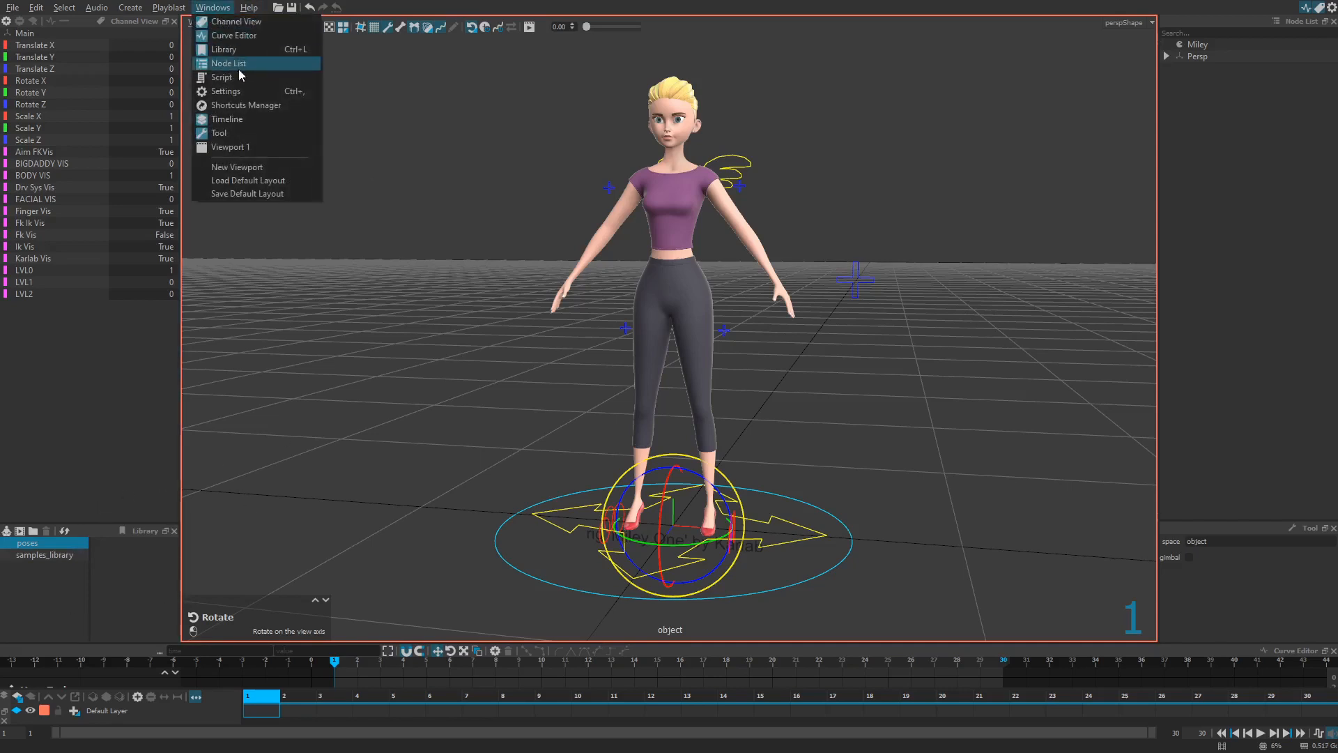
left_click(221, 76)
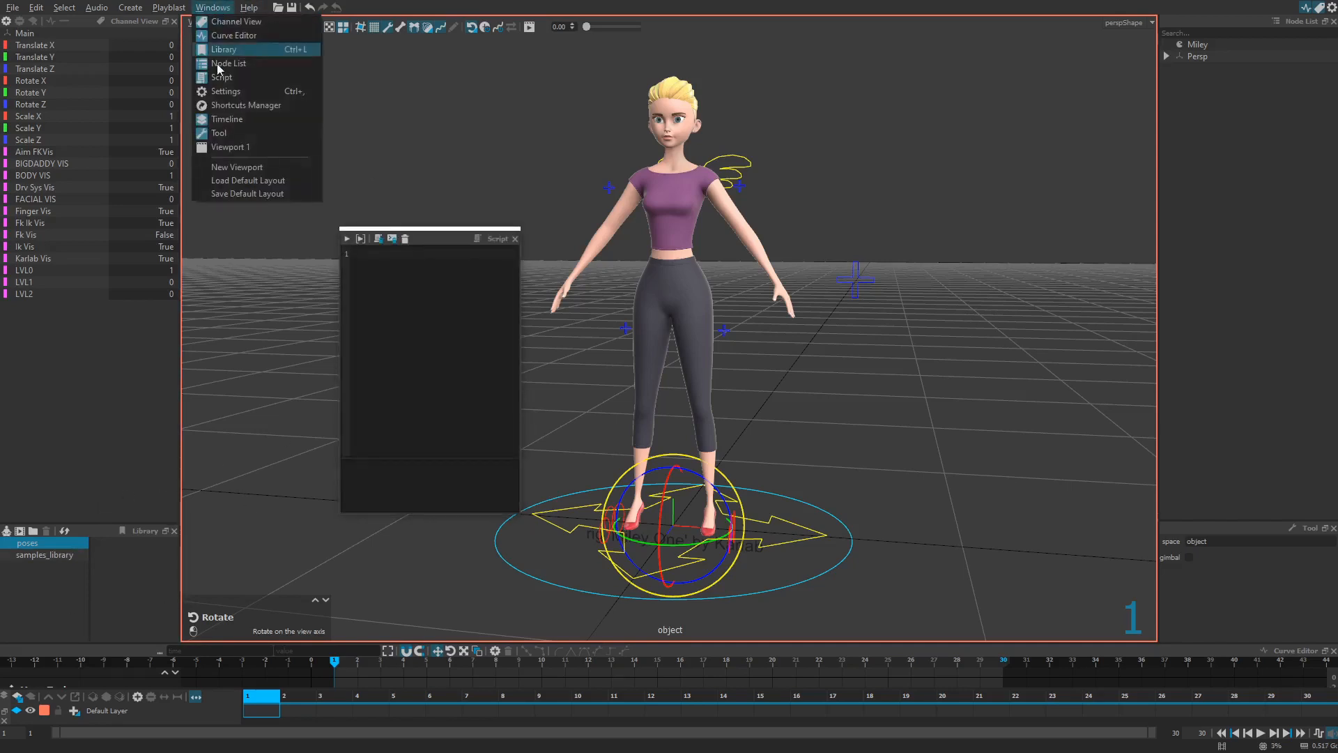
left_click(225, 91)
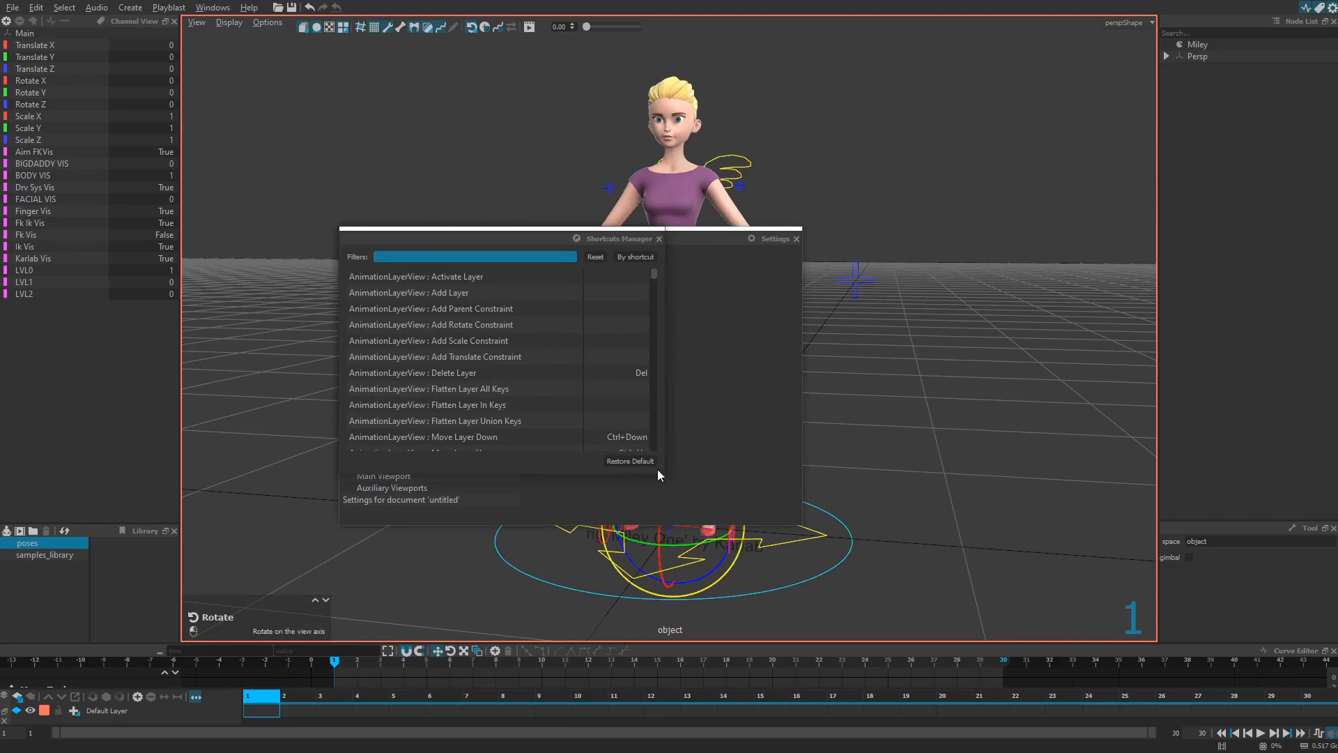
Step: Close the floating shortcuts and settings windows, remove the Curve Editor panel, and clear selection
left_click(211, 8)
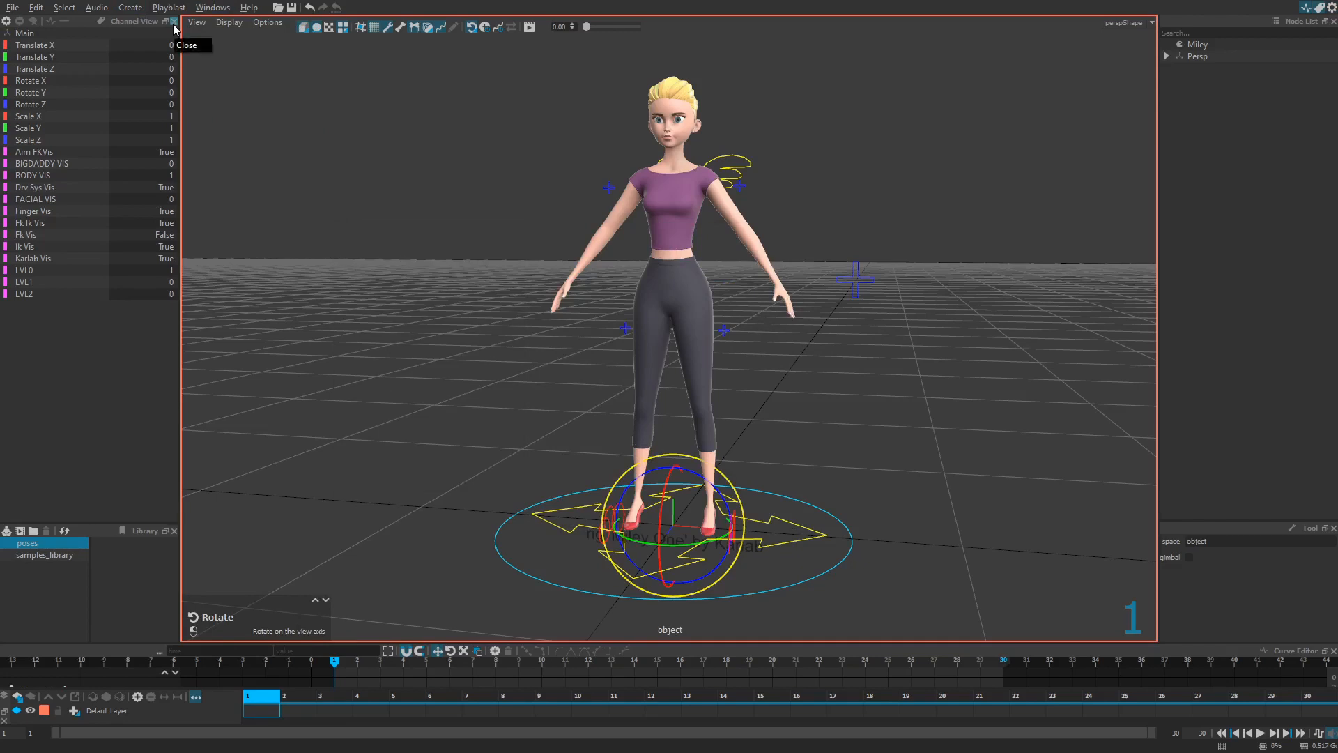
left_click(174, 22)
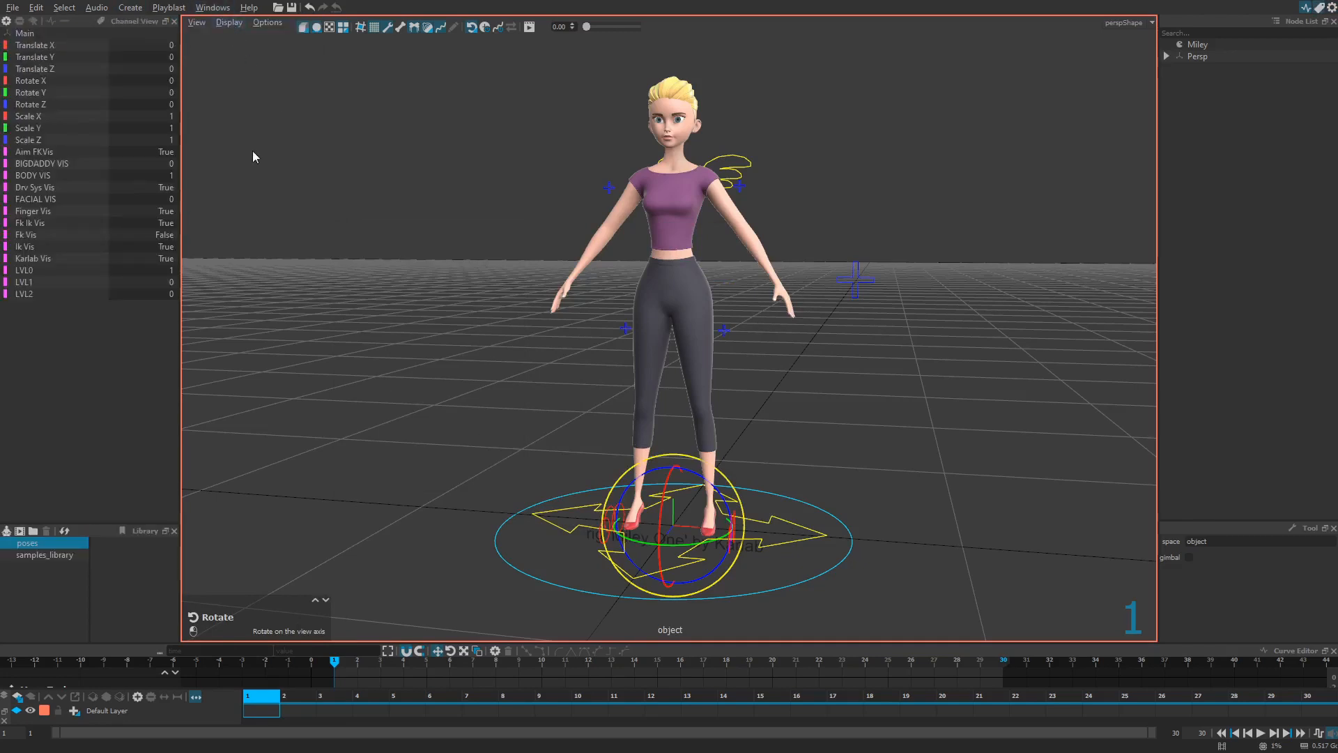
left_click(1304, 7)
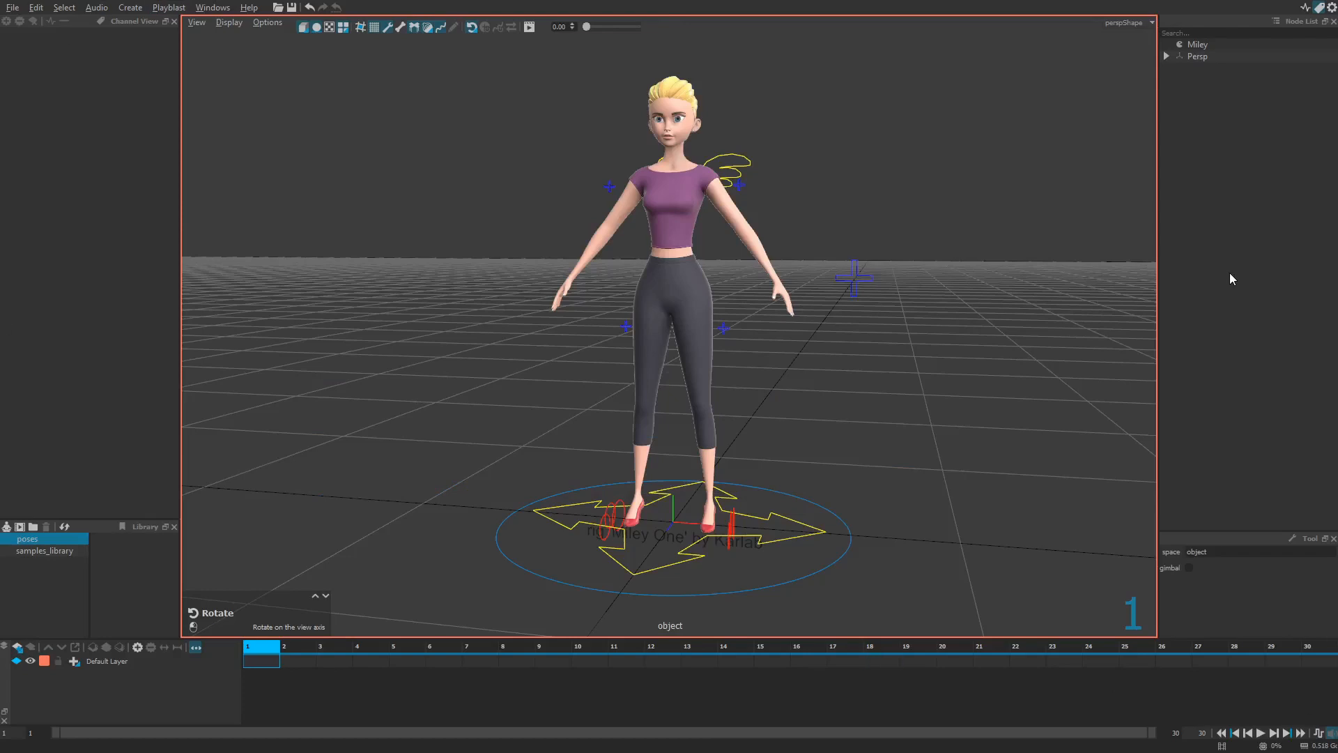
mouse_move(449, 194)
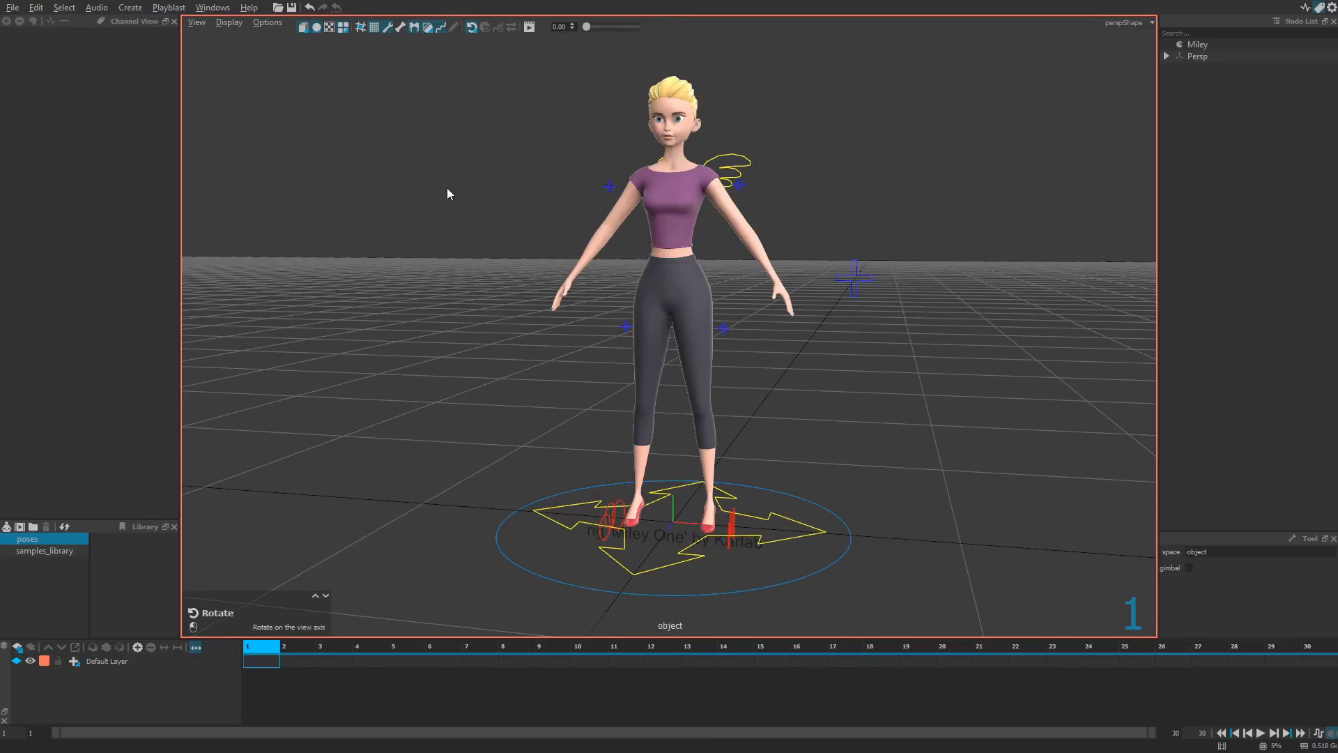
mouse_move(167, 21)
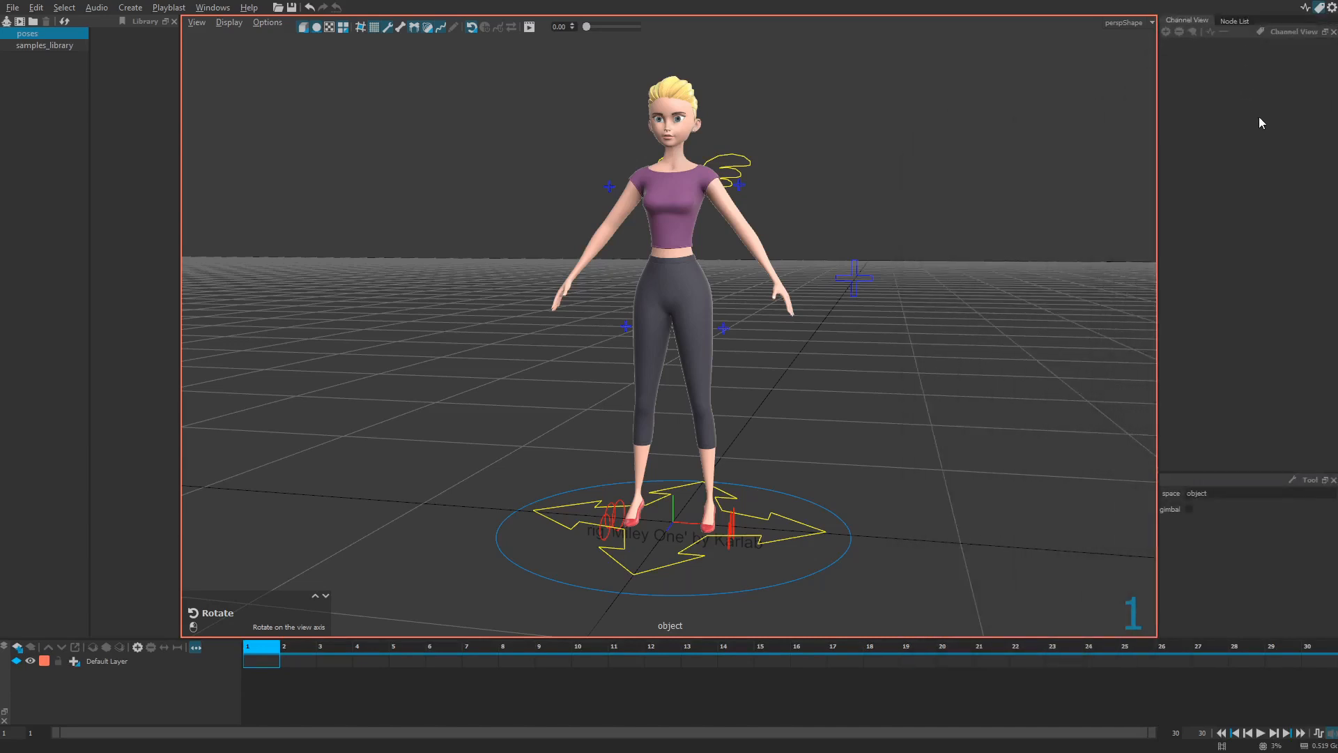
left_click(1234, 19)
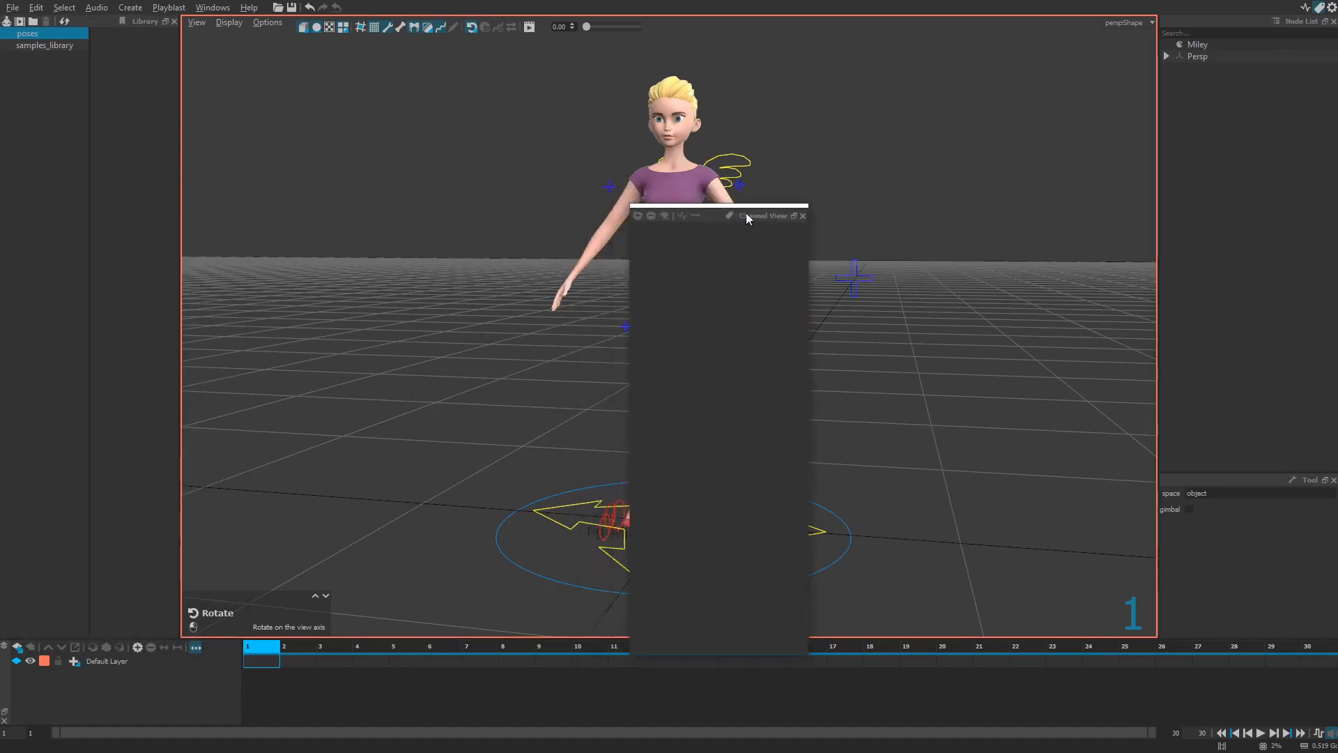
left_click(802, 215)
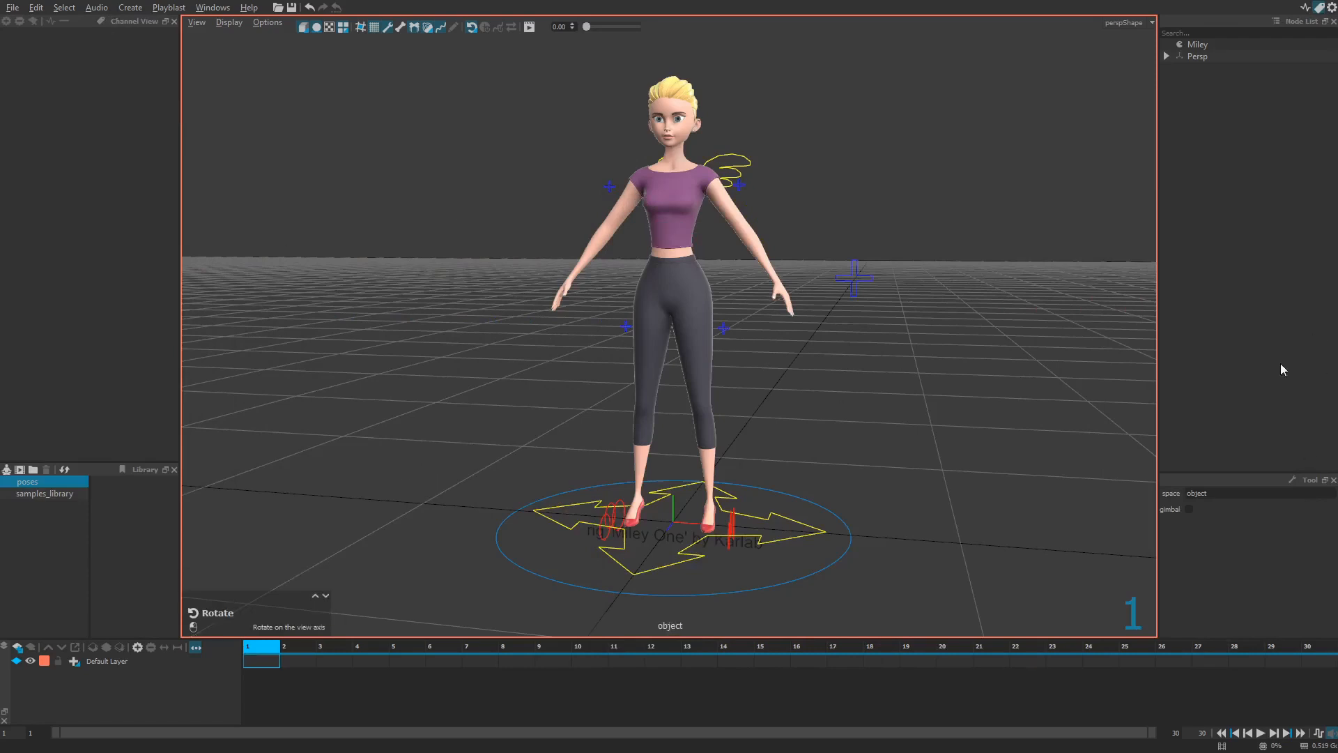
mouse_move(212, 7)
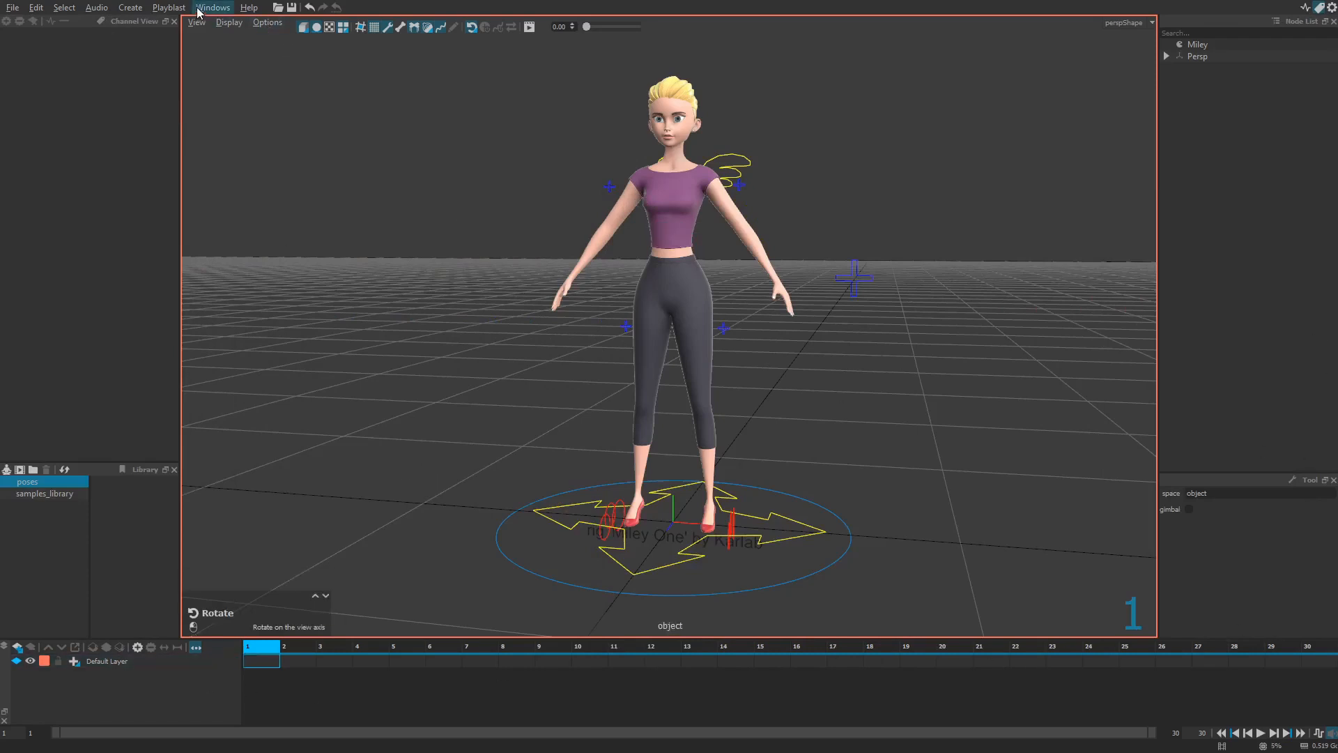
Step: Open the Windows menu to reach the Save Default Layout command
left_click(212, 7)
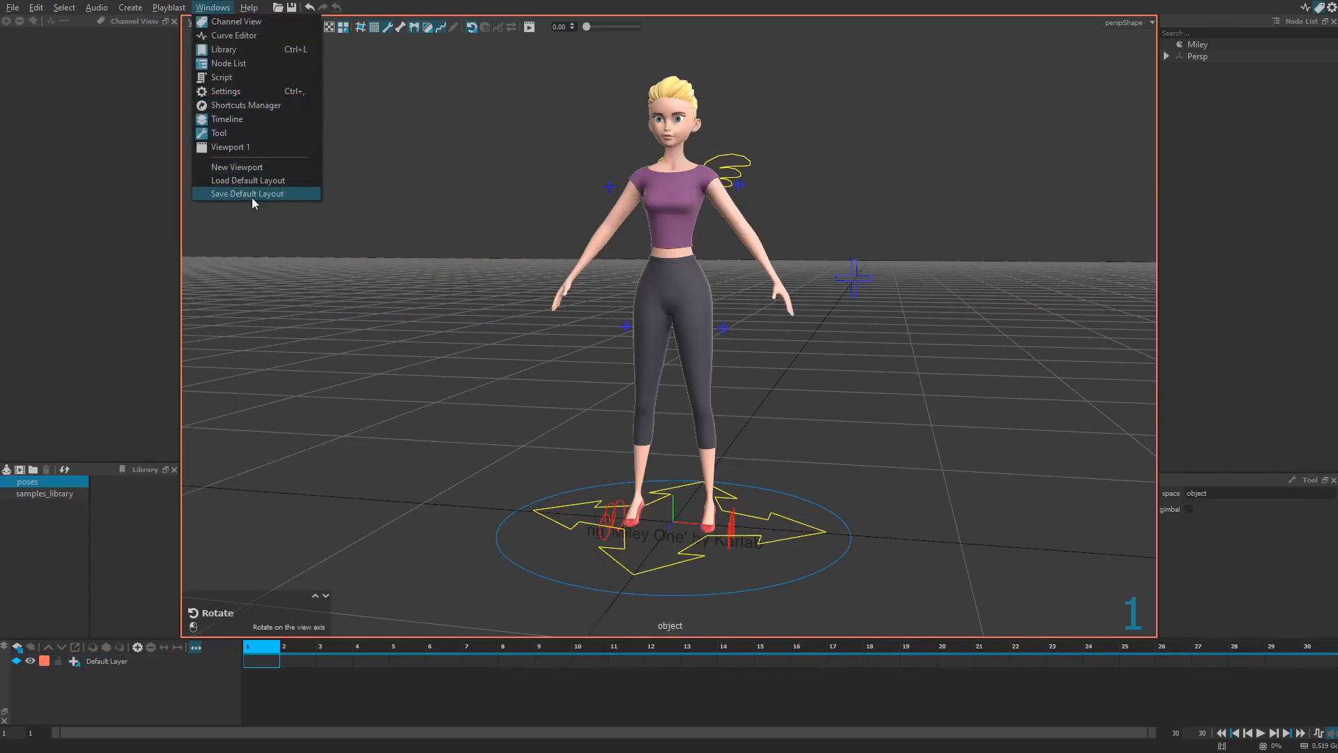
mouse_move(282, 194)
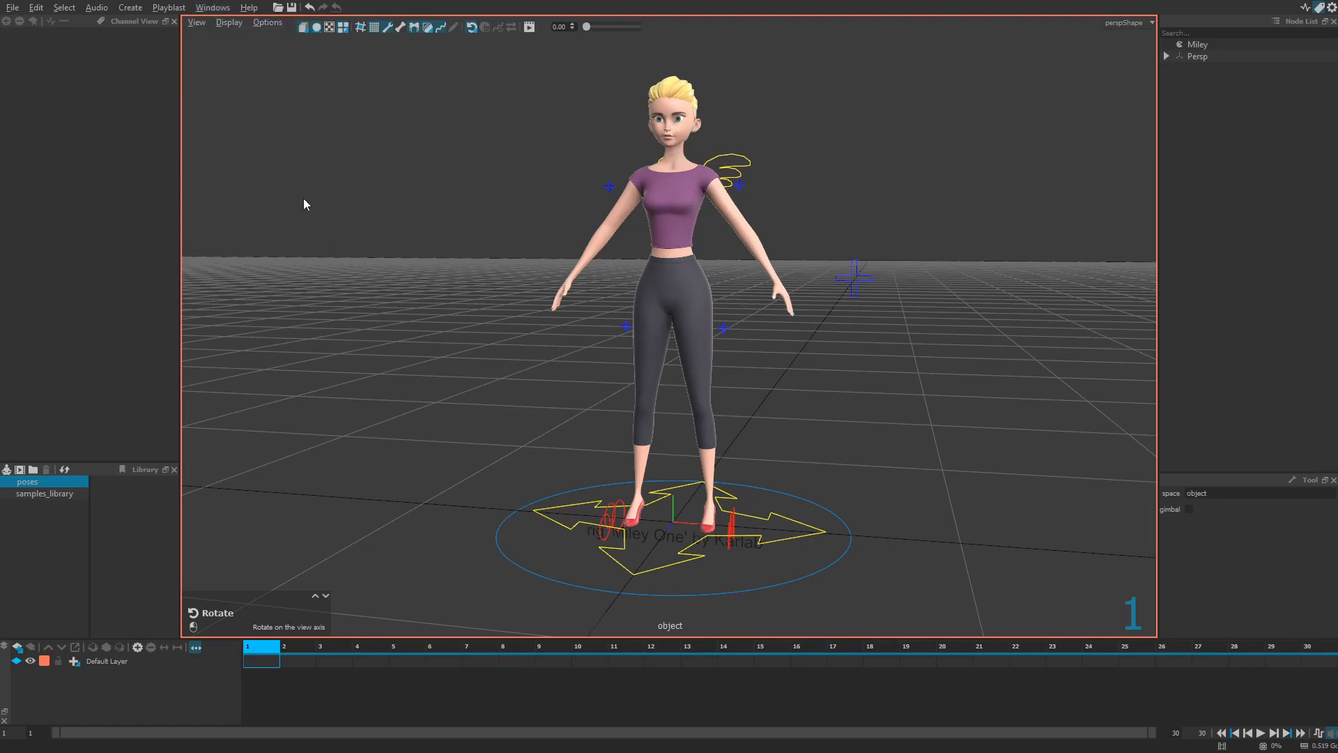
mouse_move(981, 369)
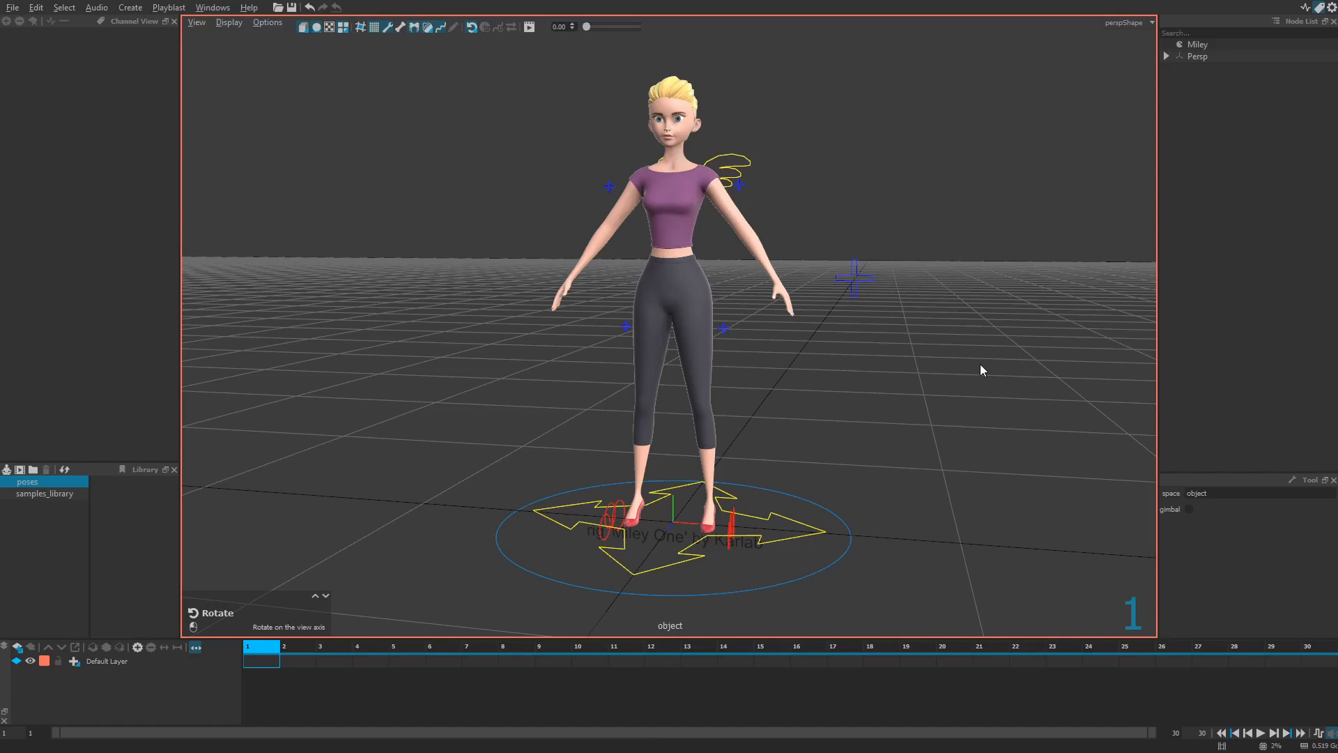
mouse_move(754, 365)
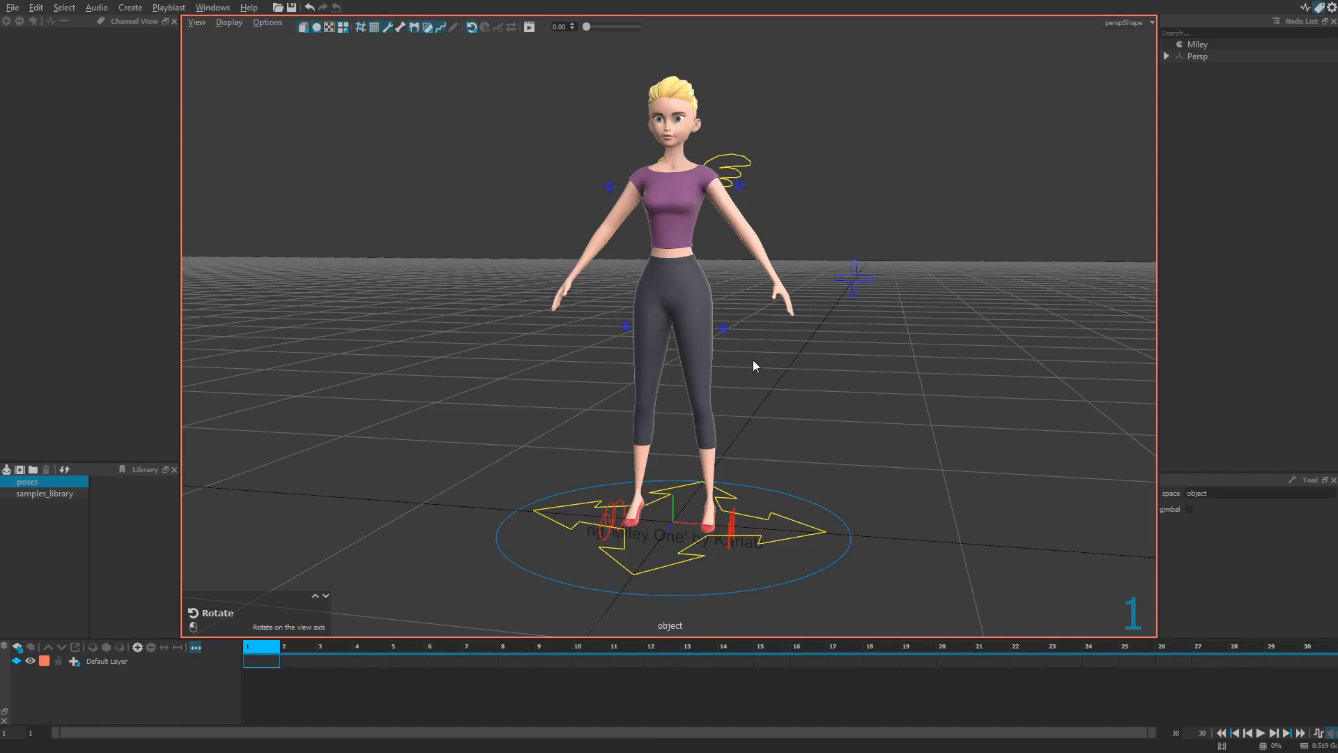
mouse_move(493, 406)
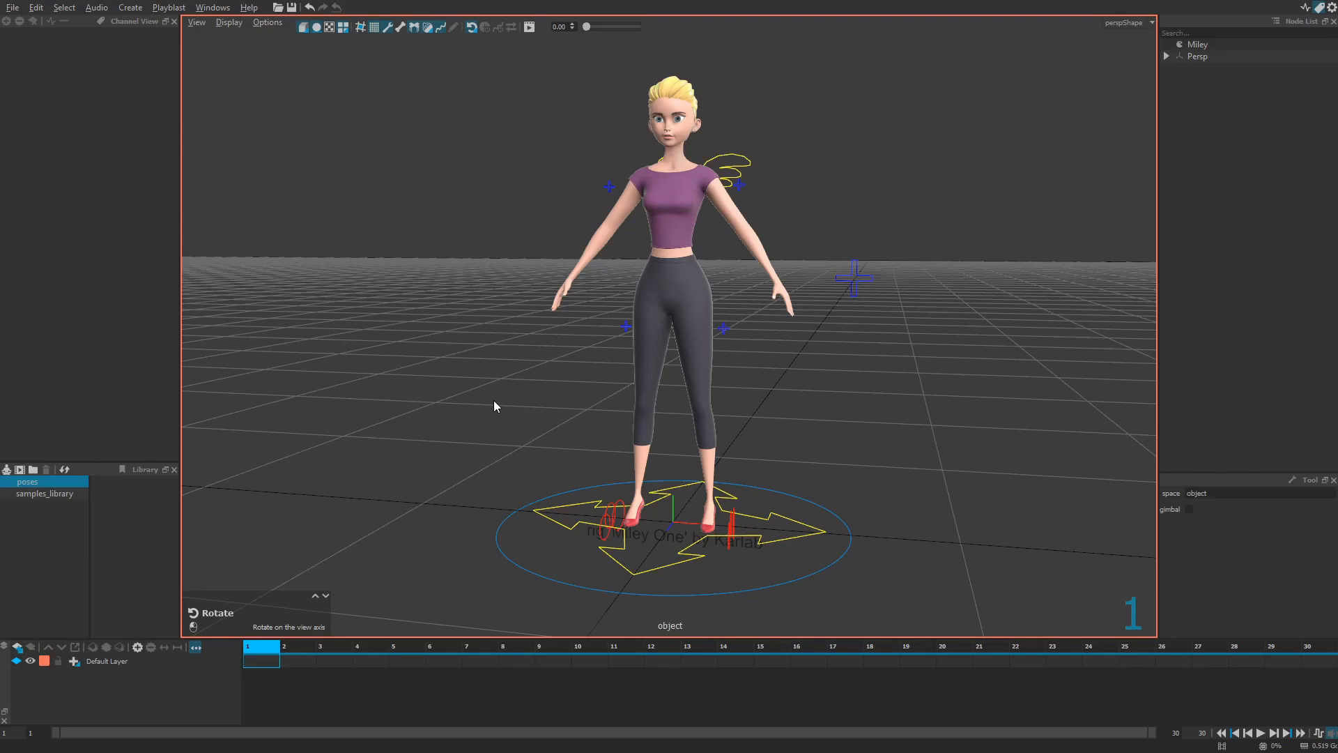
mouse_move(468, 396)
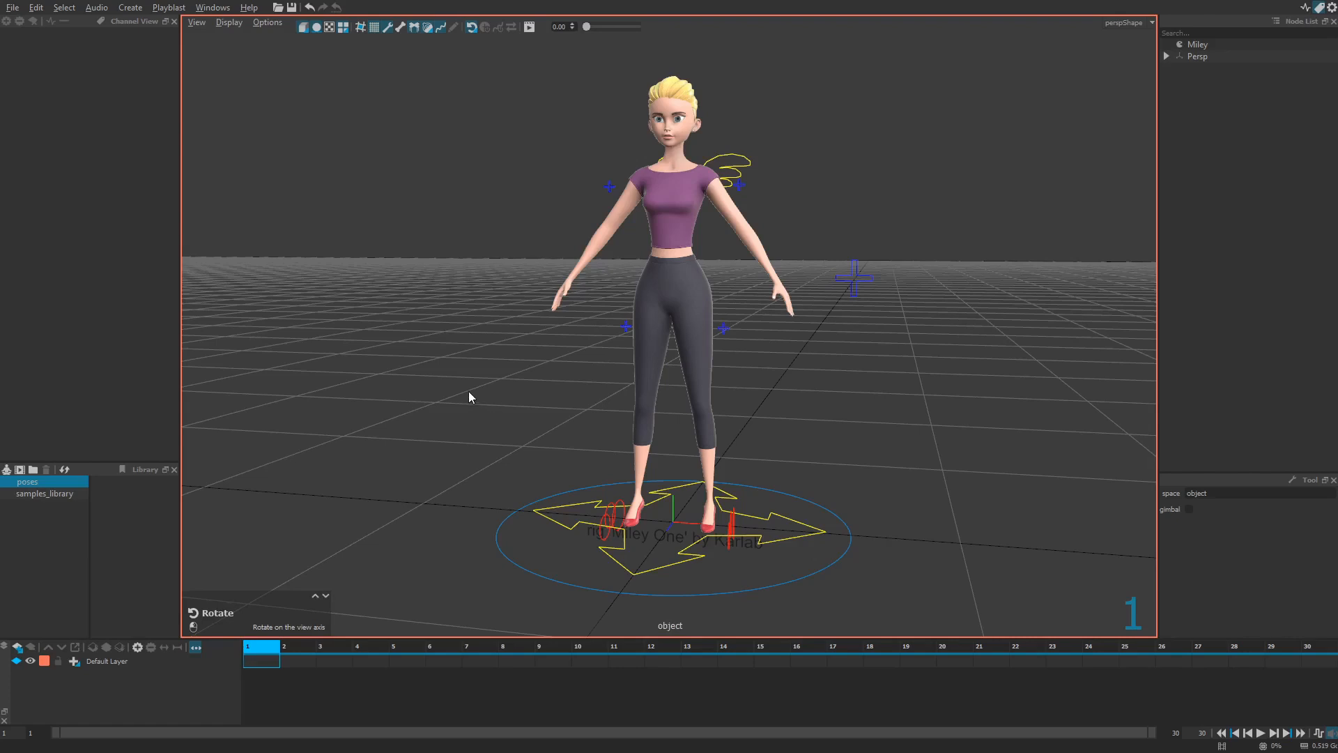
mouse_move(426, 390)
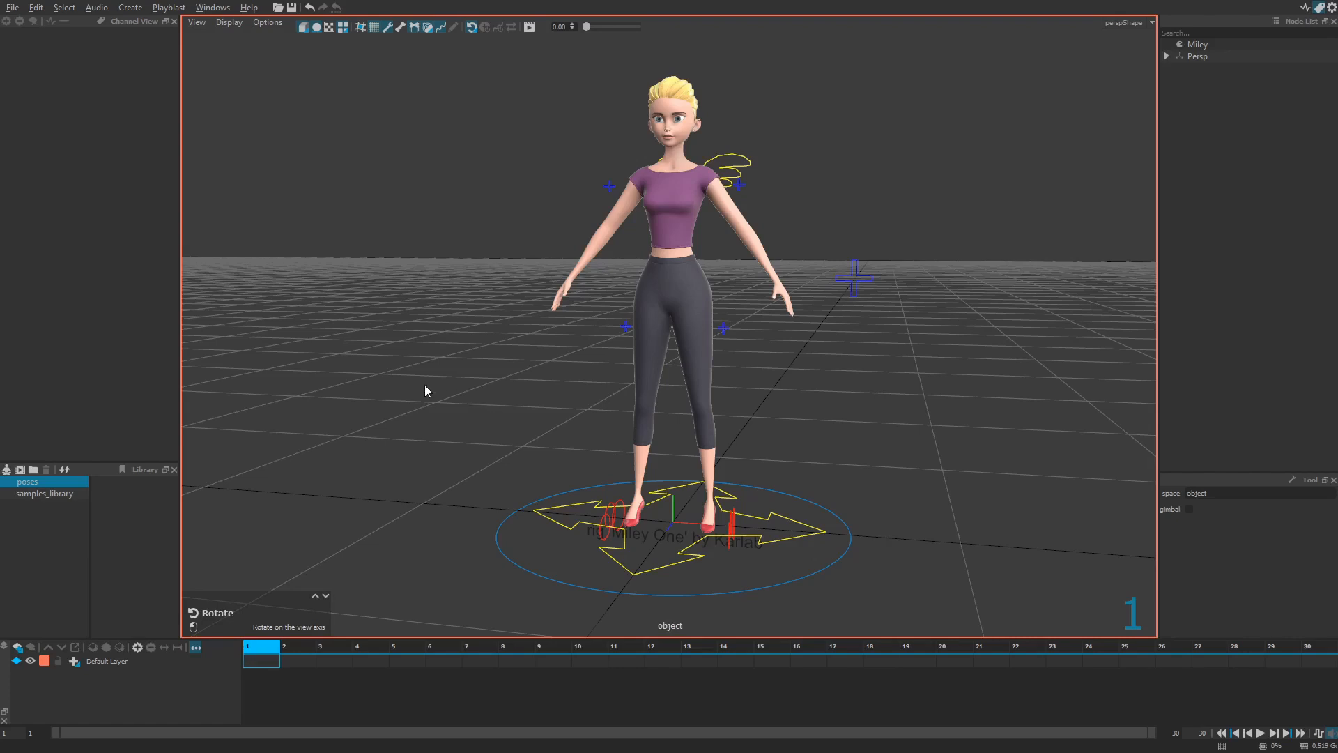